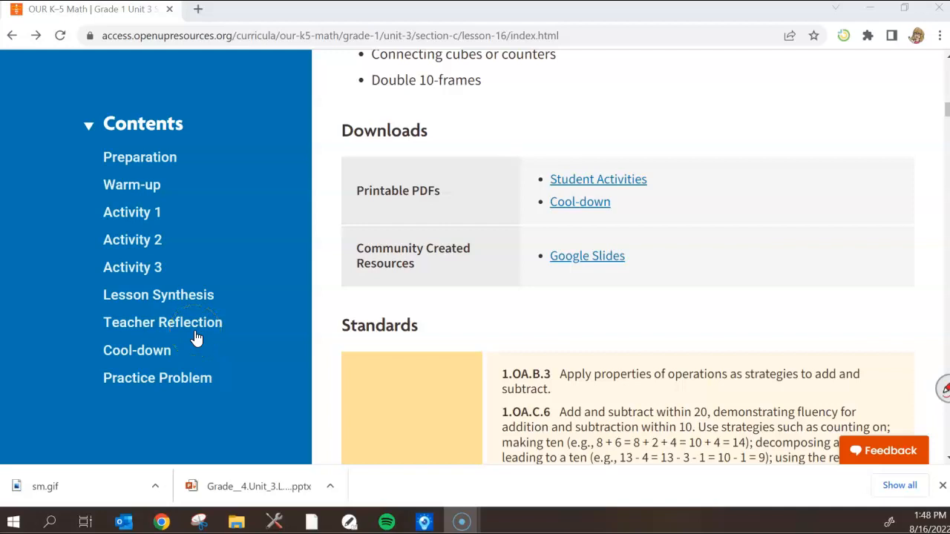
mouse_move(805, 323)
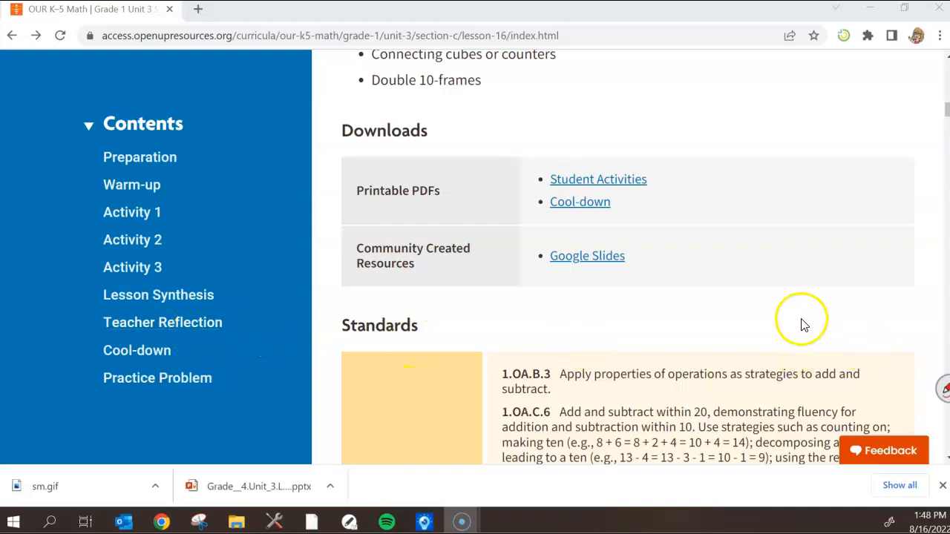
mouse_move(809, 313)
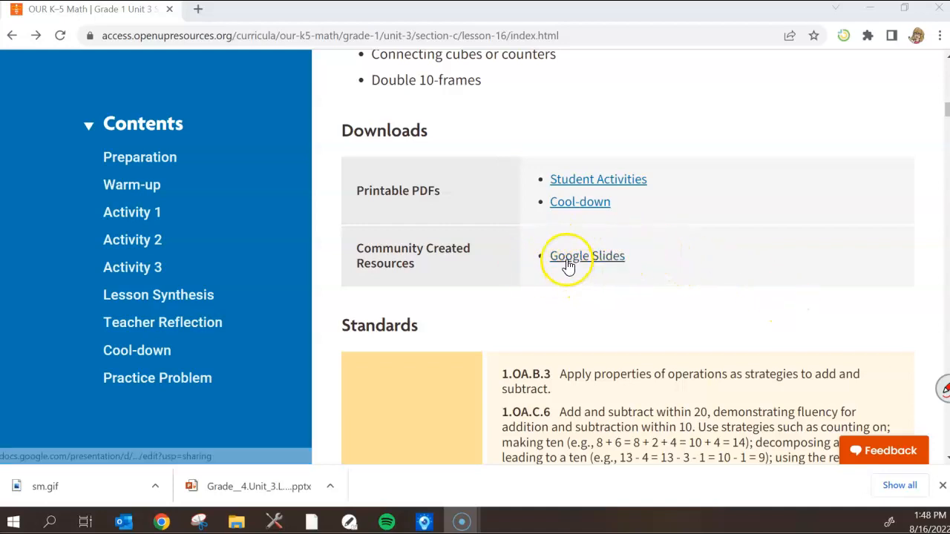
- Open the lesson deck in Google Slides and view the title slide and characters-with-signs slide
left_click(586, 256)
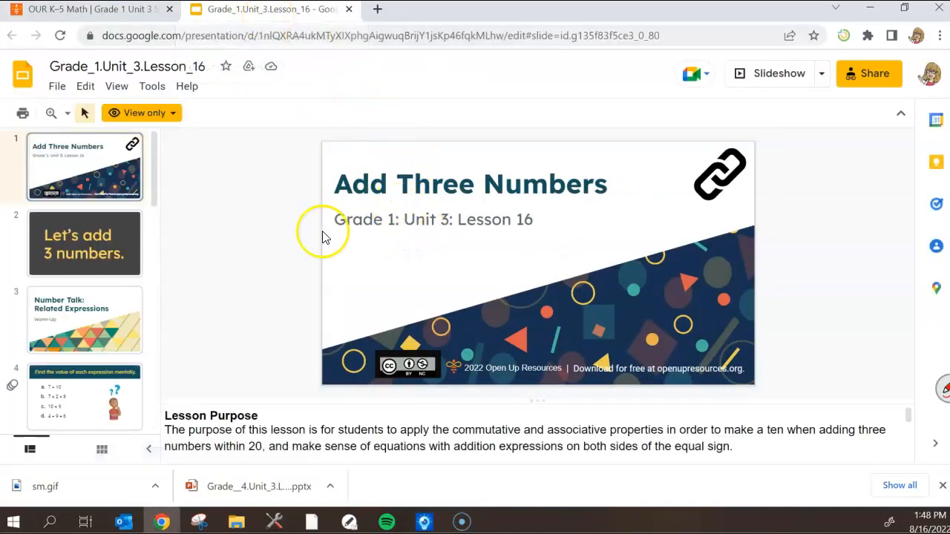
left_click(85, 319)
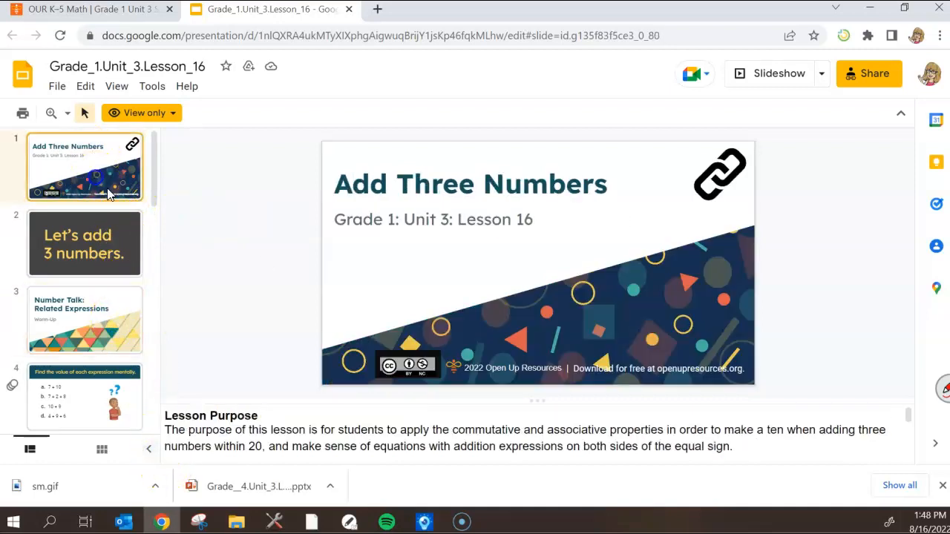
mouse_move(561, 323)
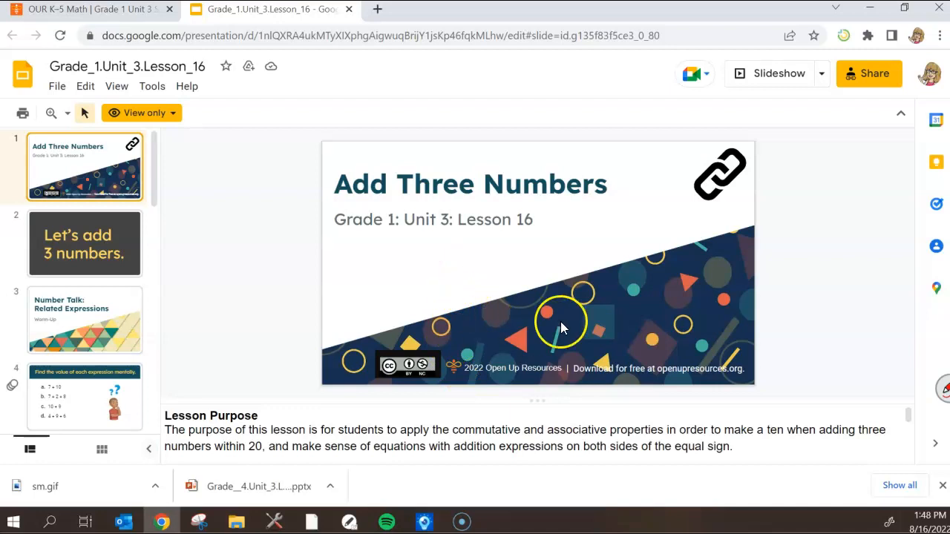
mouse_move(457, 184)
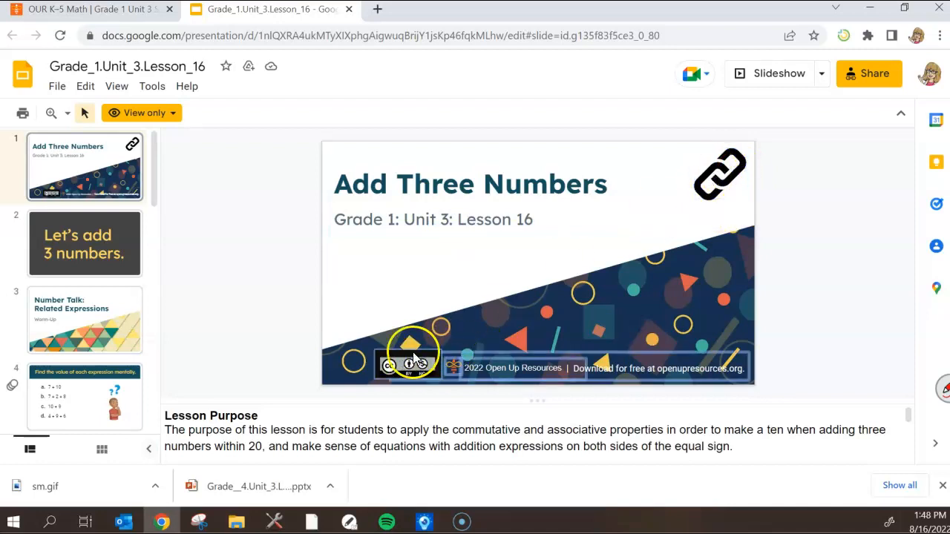
mouse_move(460, 386)
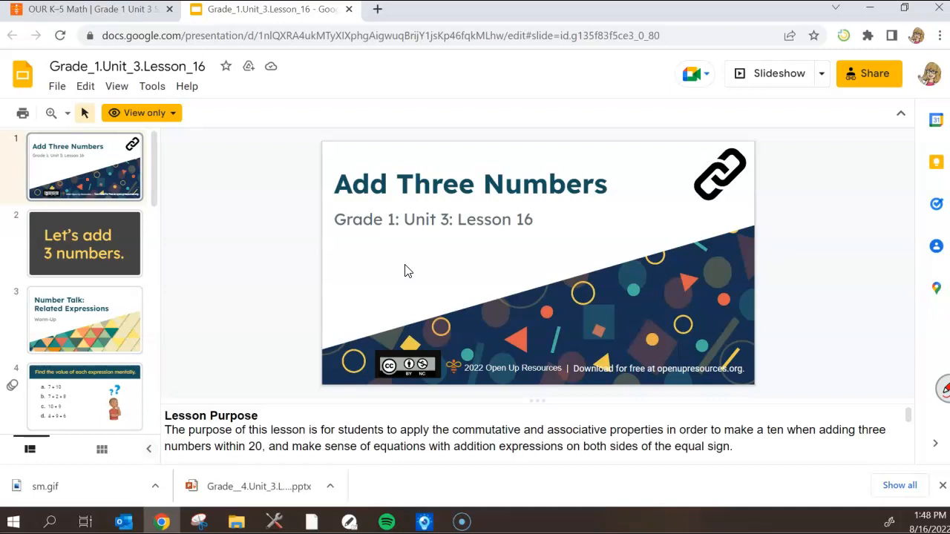
scroll("down", 3)
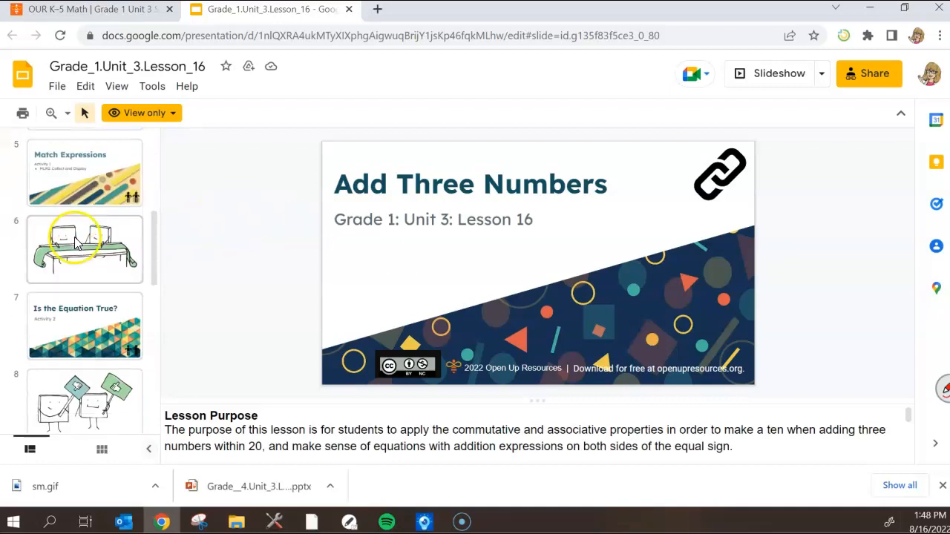
left_click(84, 253)
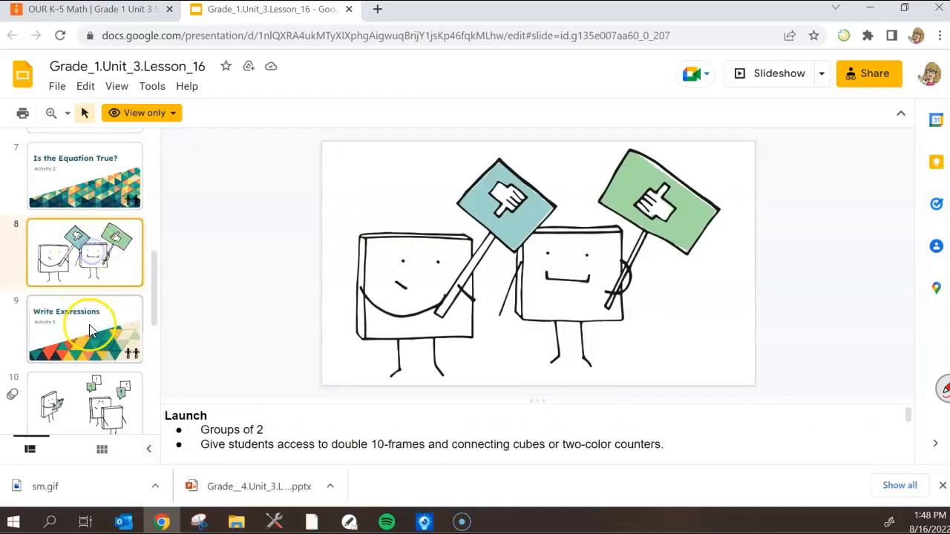
left_click(84, 329)
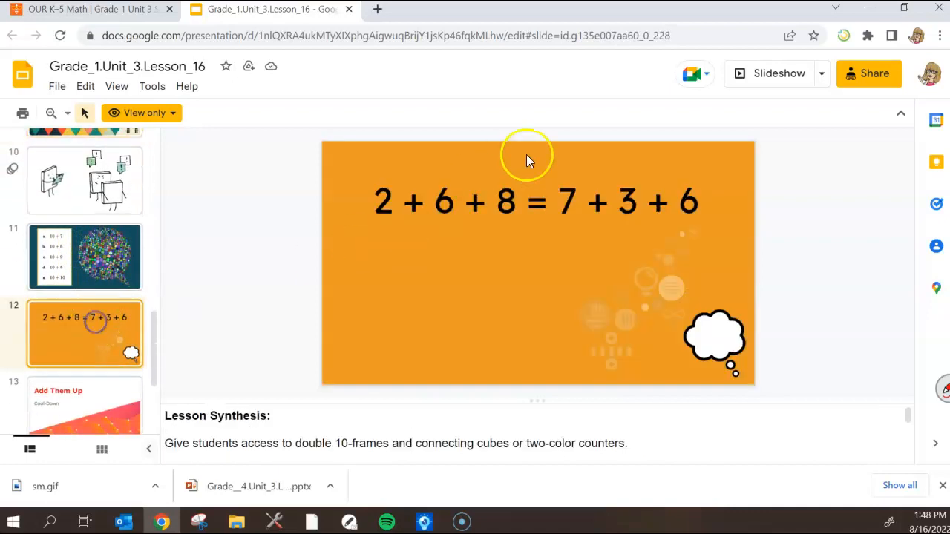
- View the 2 + 6 + 8 = 7 + 3 + 6 slide and the final Image Citations slide
left_click(492, 200)
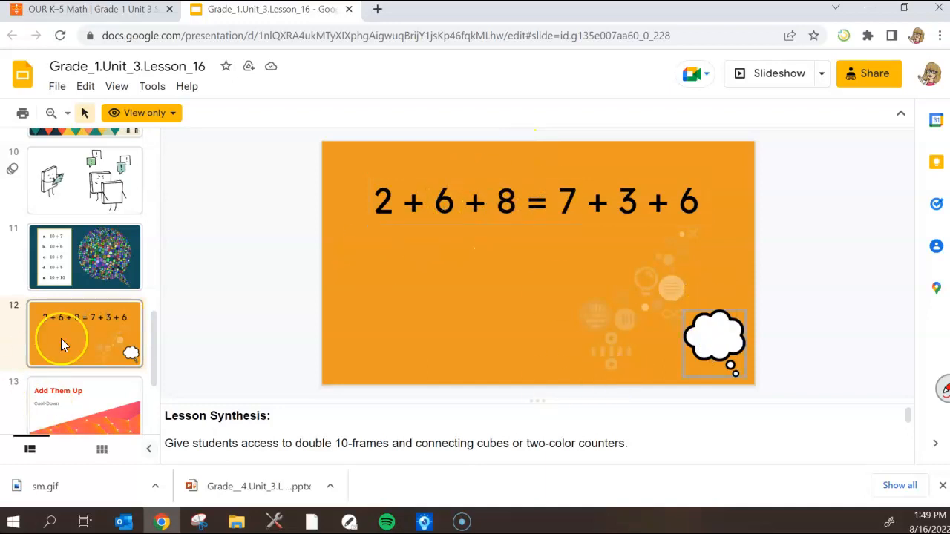
scroll("down", 3)
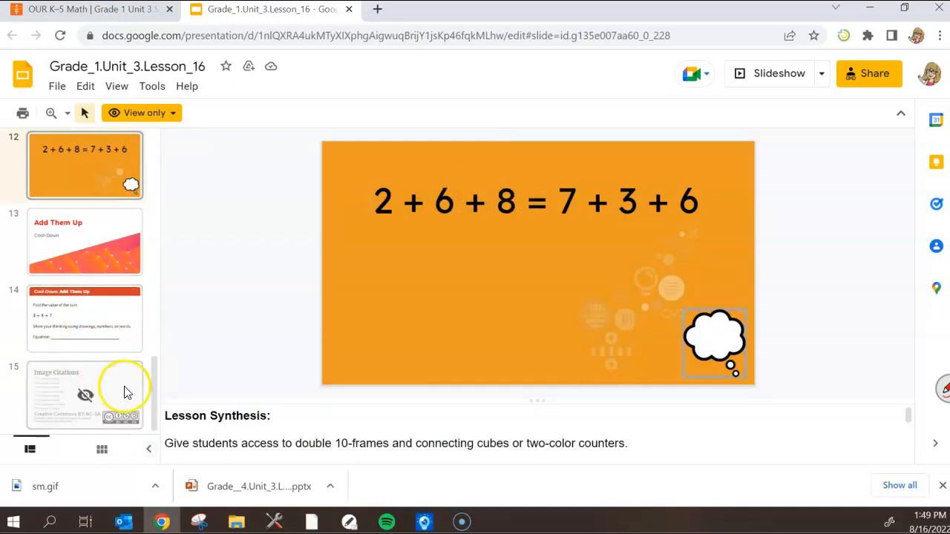
left_click(84, 395)
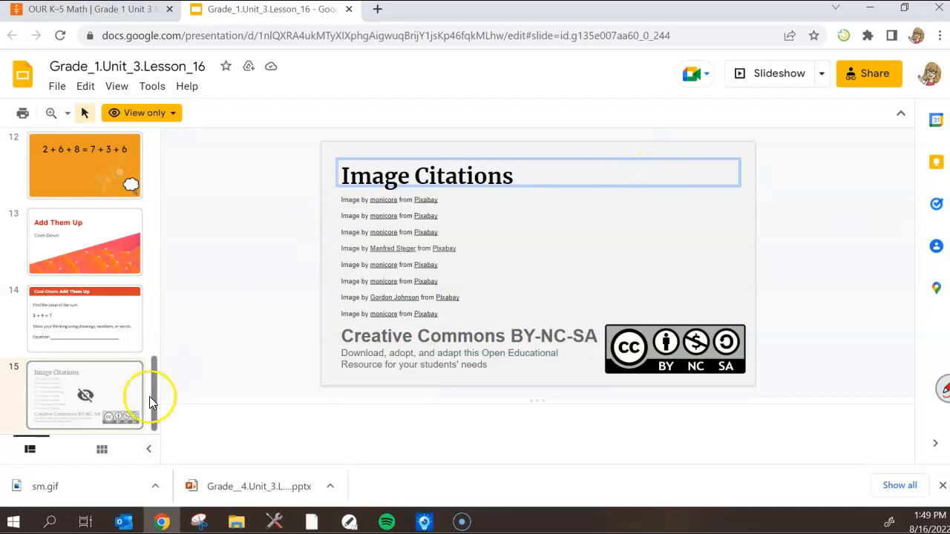
scroll("up", 3)
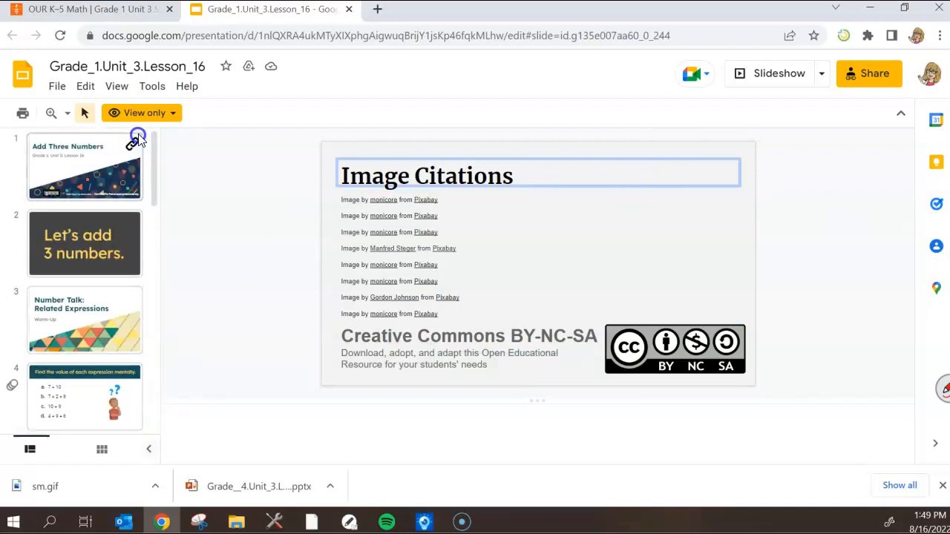
mouse_move(128, 127)
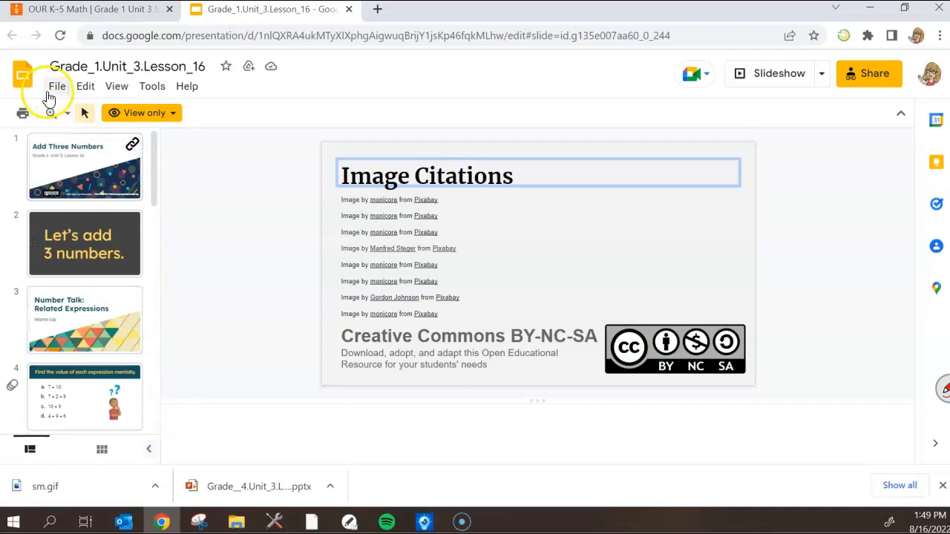
- Bring up the File menu to download the deck as a PowerPoint file
left_click(57, 86)
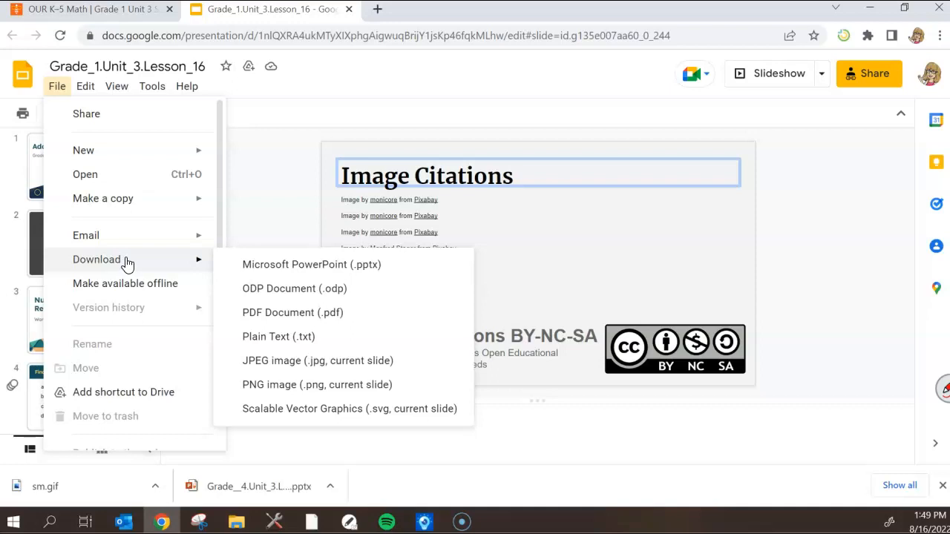
mouse_move(258, 264)
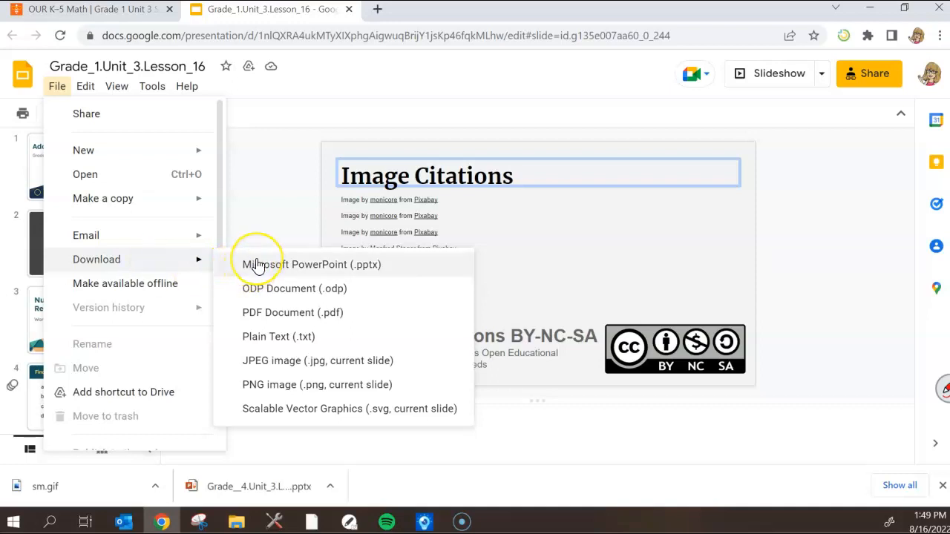
mouse_move(259, 264)
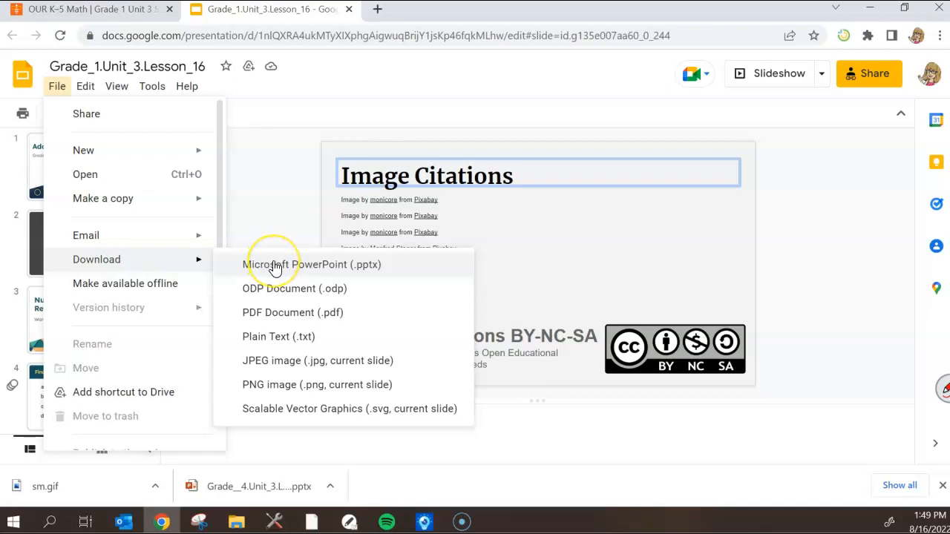
mouse_move(275, 264)
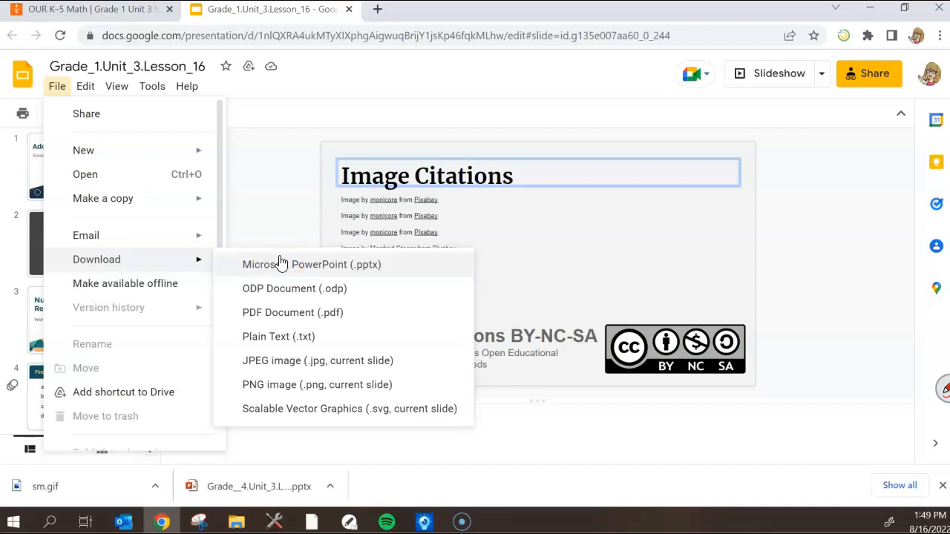
mouse_move(270, 256)
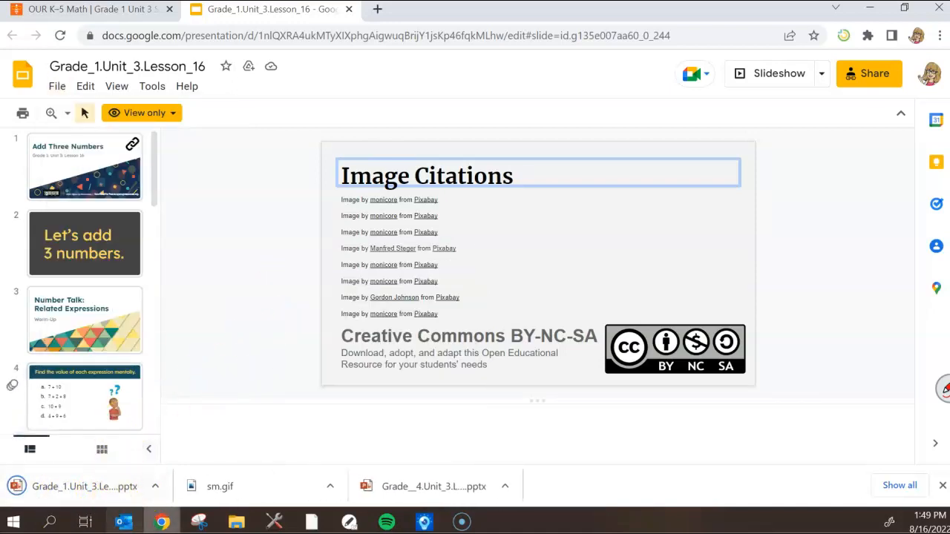
- Switch to SMART Notebook and select the downloaded Grade_1.Unit_3.Lesson_16 file from Downloads to open
left_click(311, 523)
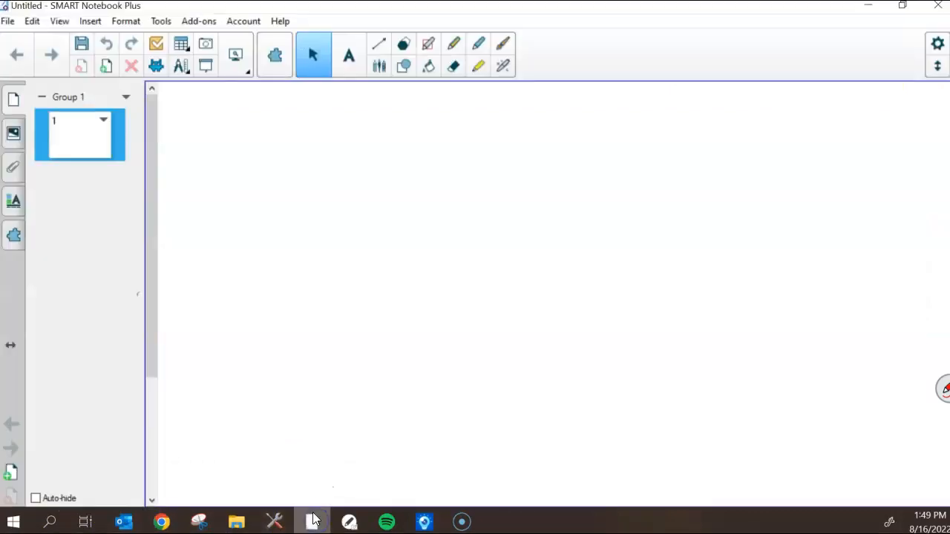
mouse_move(324, 507)
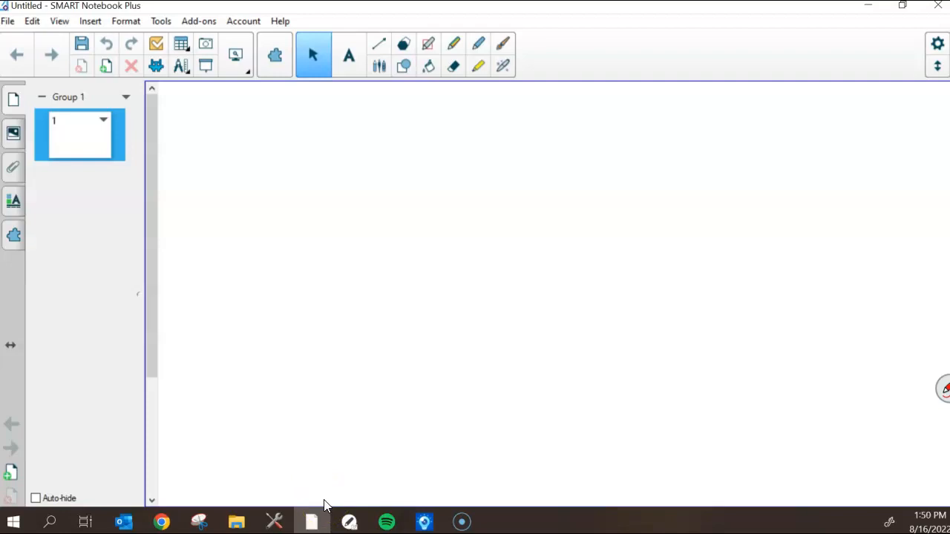
mouse_move(103, 368)
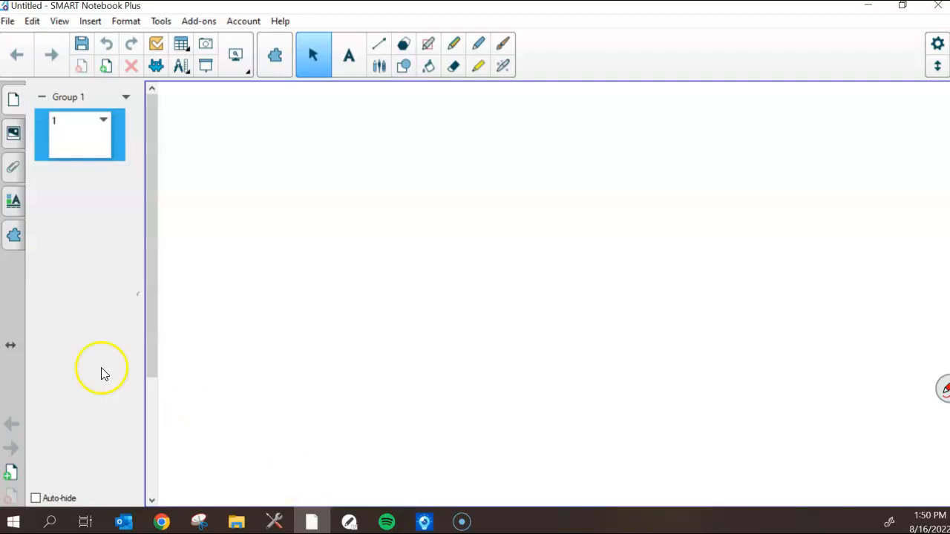
left_click(9, 20)
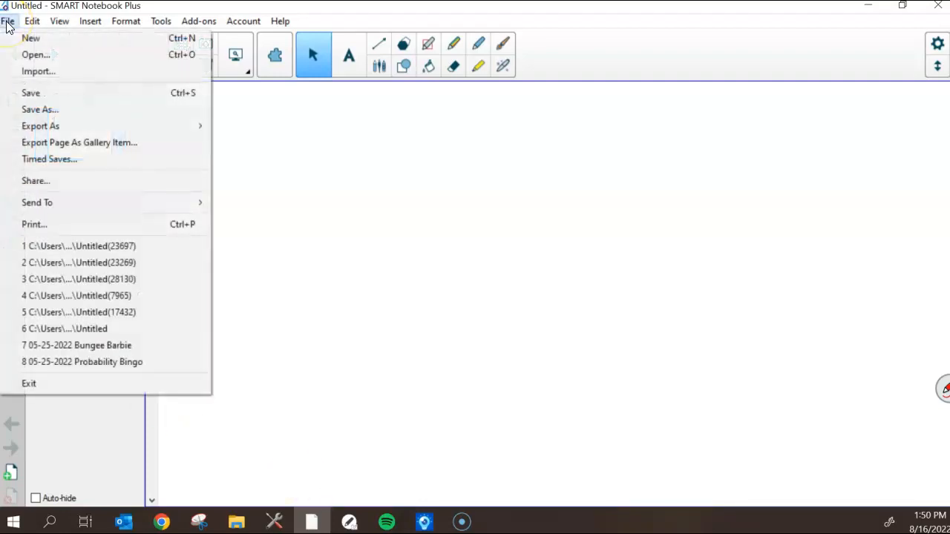
mouse_move(37, 71)
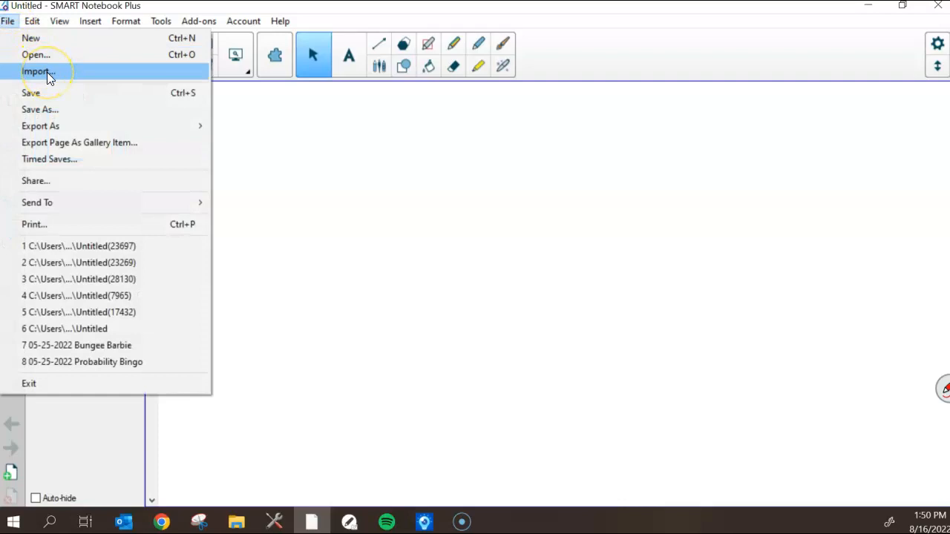
left_click(36, 72)
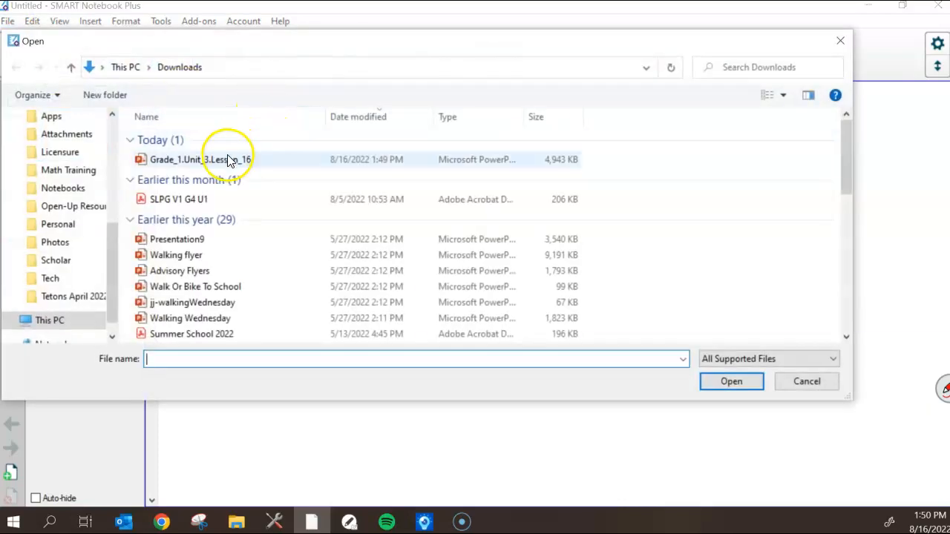
left_click(199, 159)
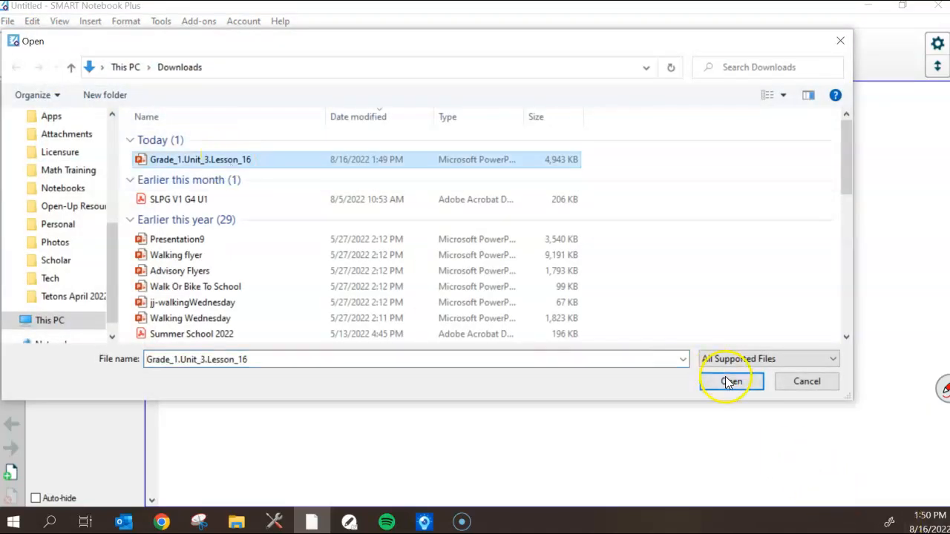
left_click(731, 380)
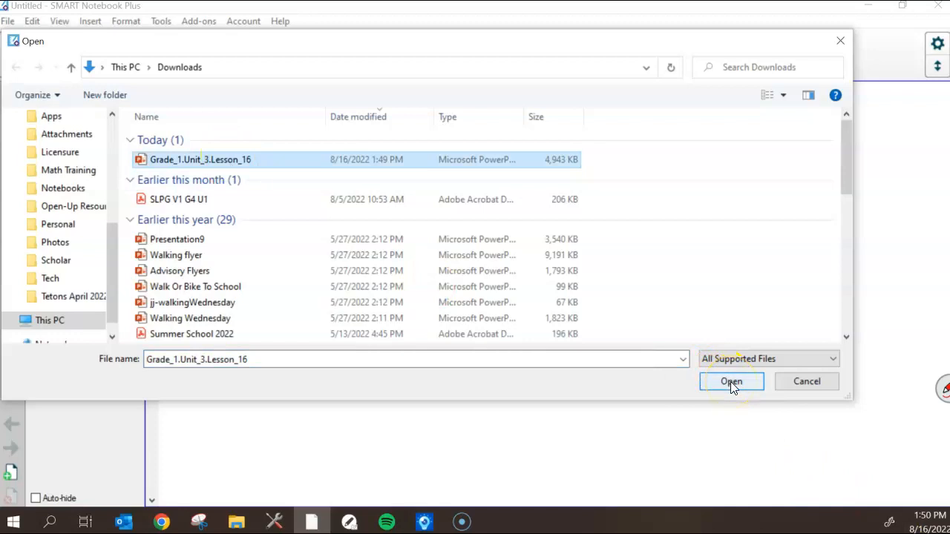
- Convert the lesson as SMART Notebook pages with editable objects and confirm
left_click(731, 380)
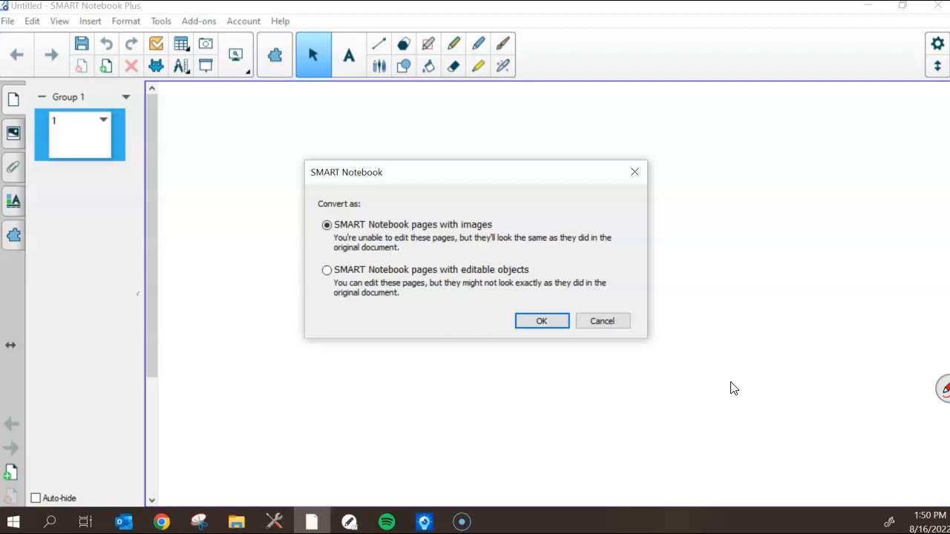
mouse_move(414, 250)
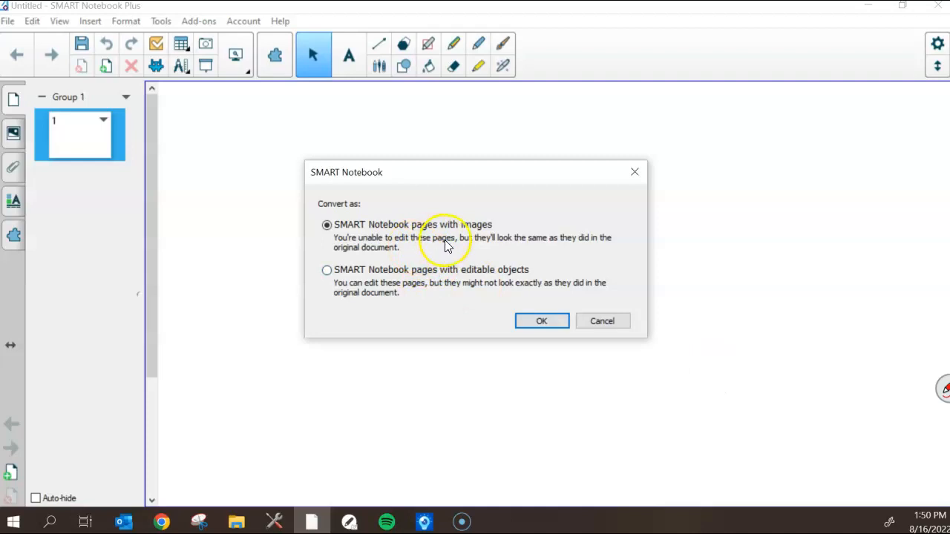
mouse_move(454, 251)
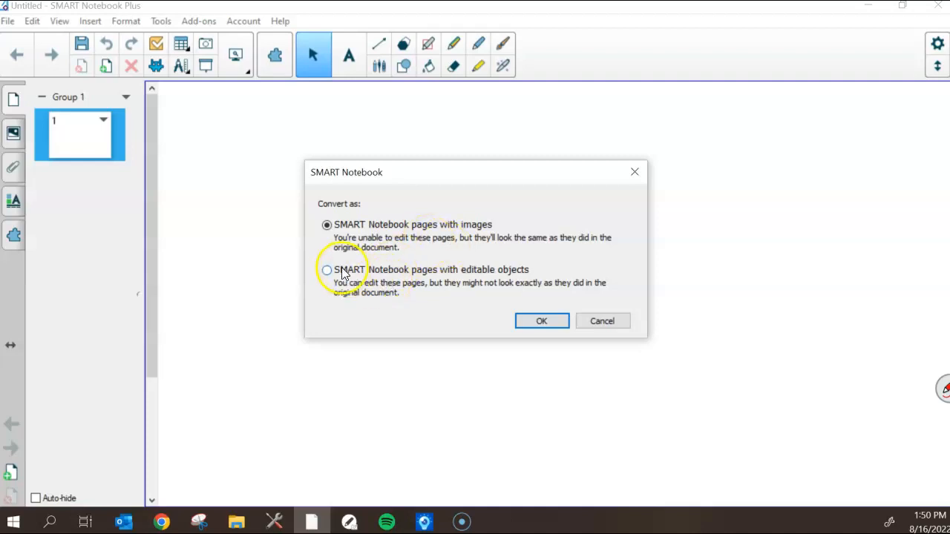
left_click(327, 270)
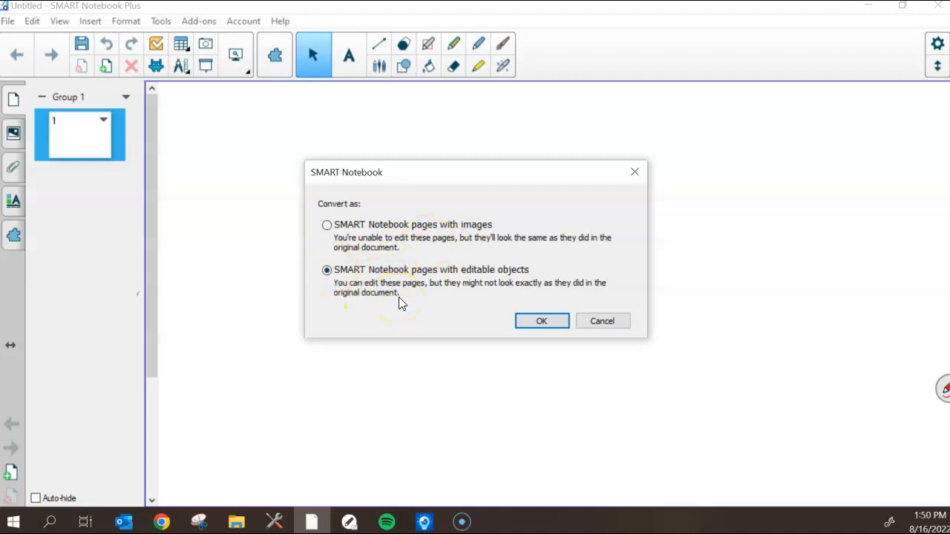
mouse_move(404, 296)
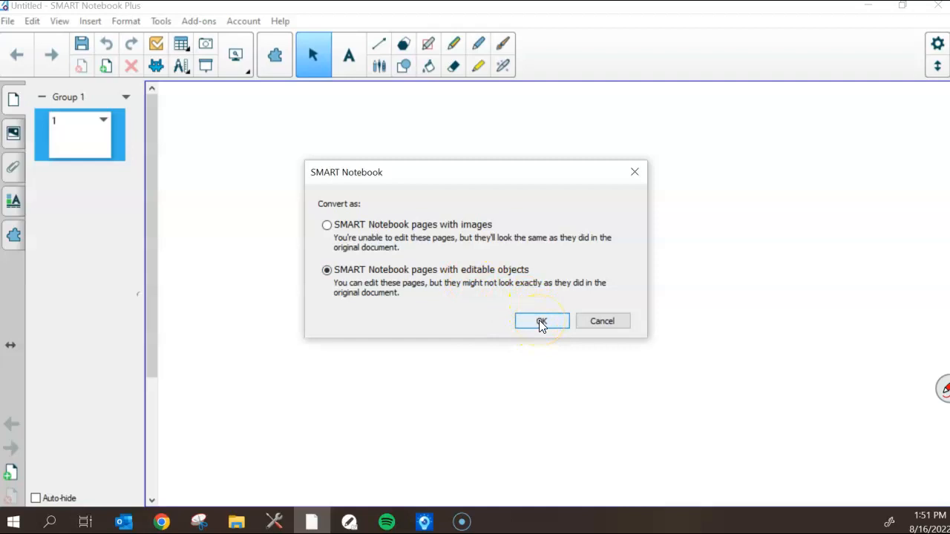
left_click(540, 320)
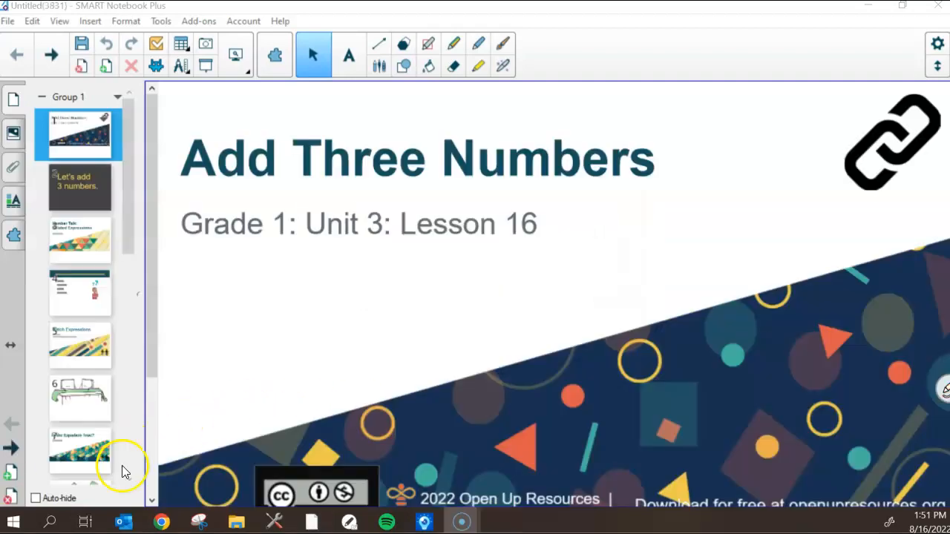
mouse_move(163, 324)
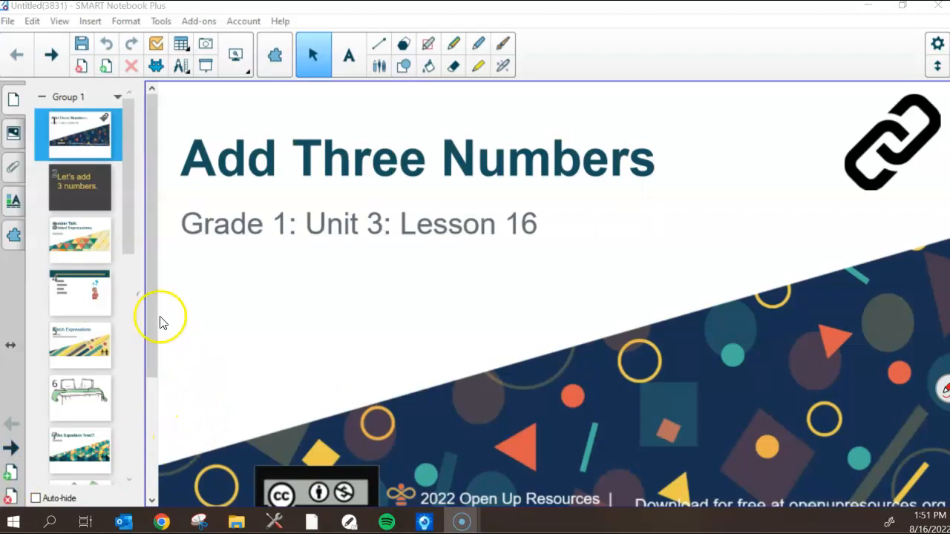
left_click(77, 187)
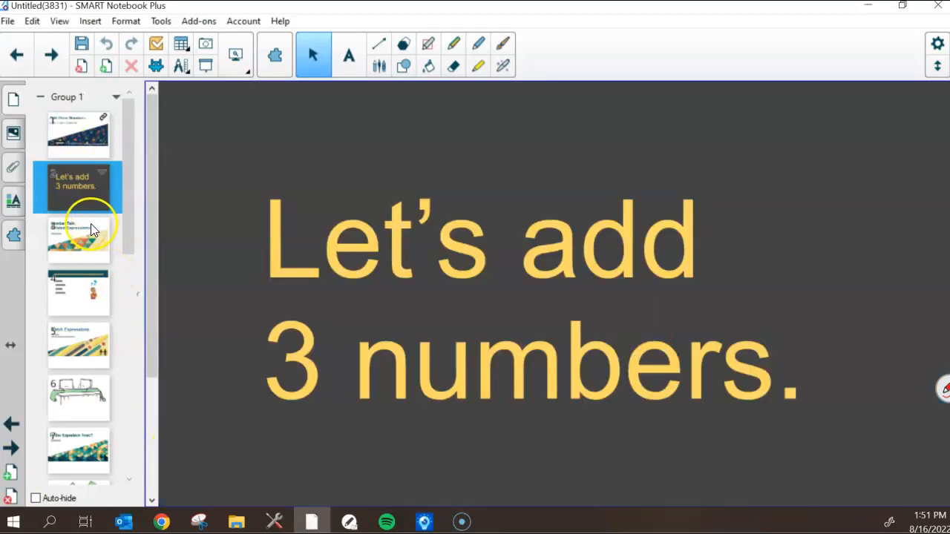
left_click(77, 239)
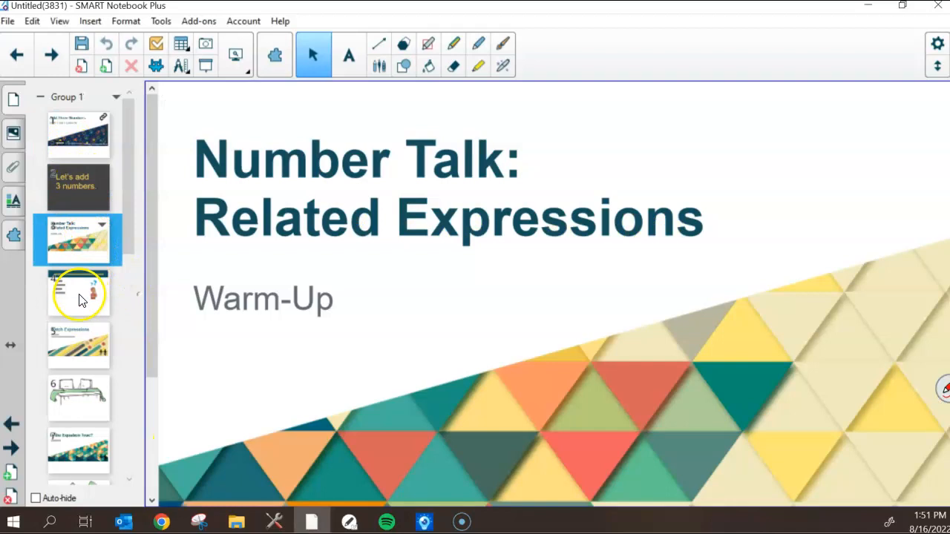
left_click(77, 344)
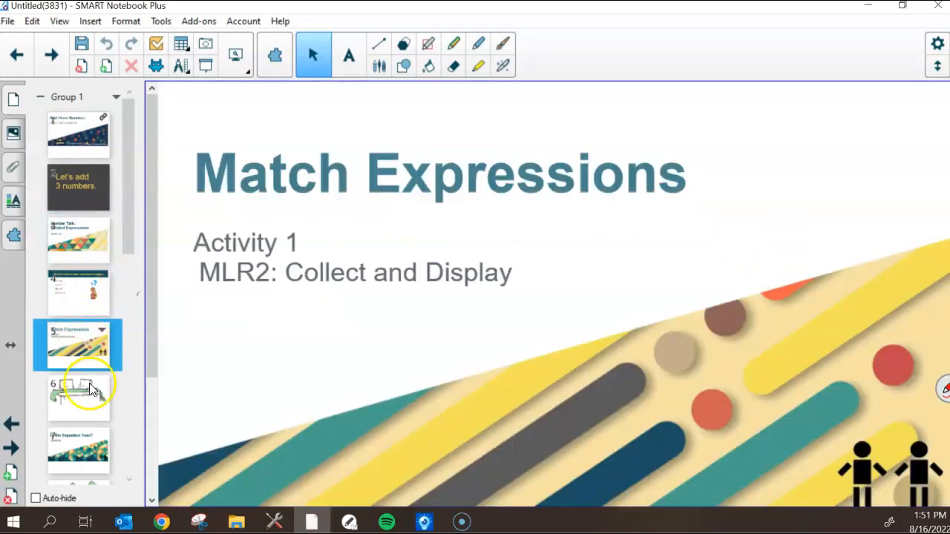
left_click(77, 398)
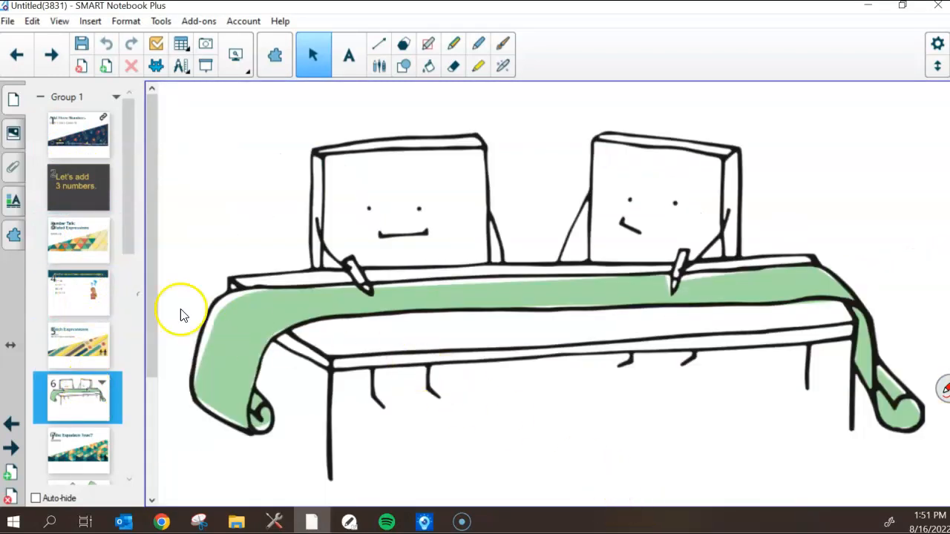
left_click(77, 133)
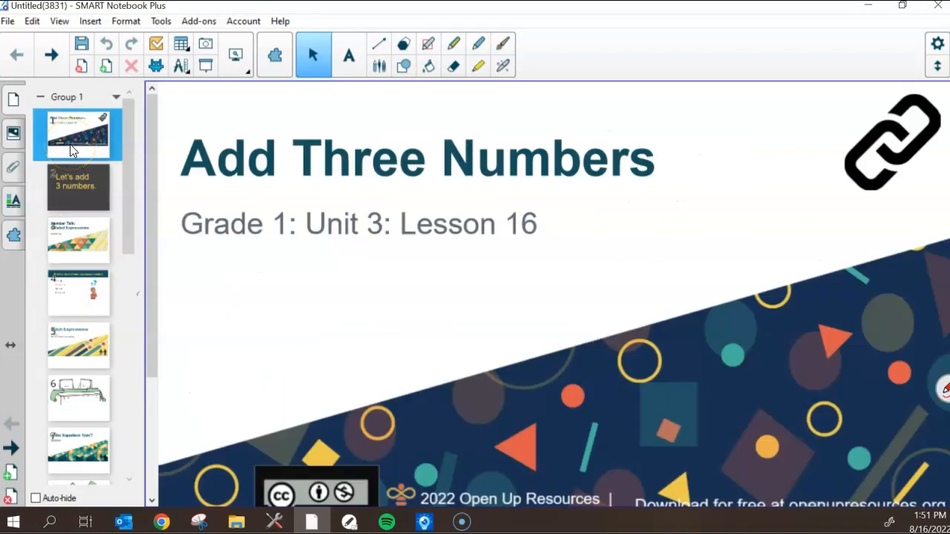
mouse_move(498, 157)
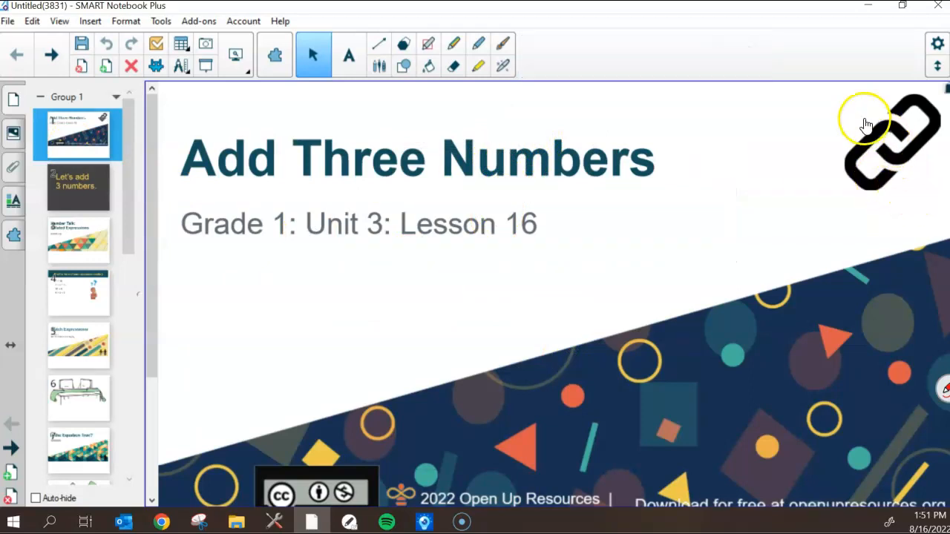
mouse_move(888, 148)
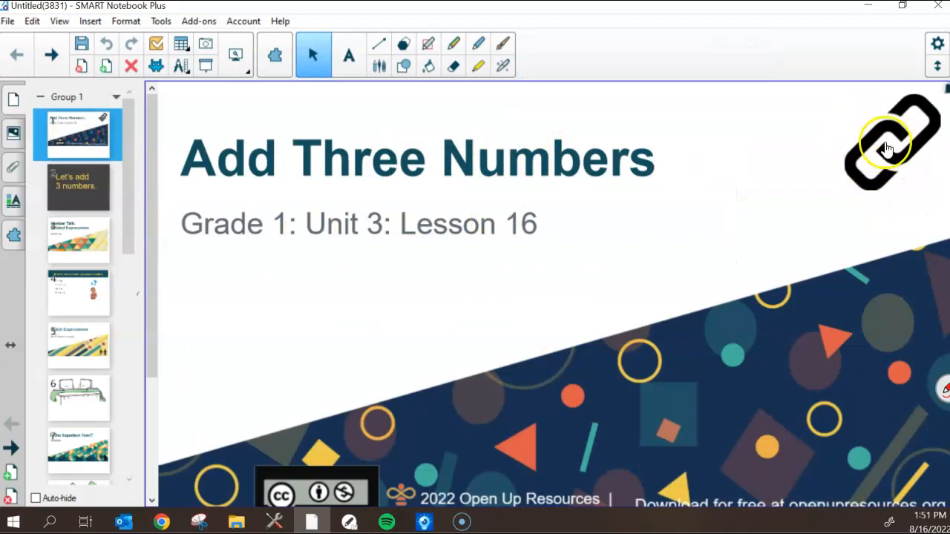
mouse_move(656, 343)
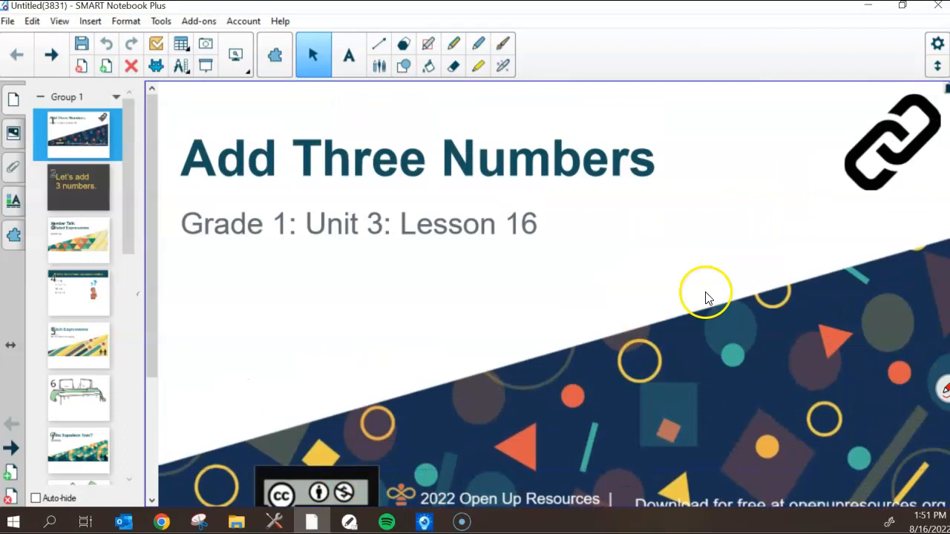
mouse_move(638, 323)
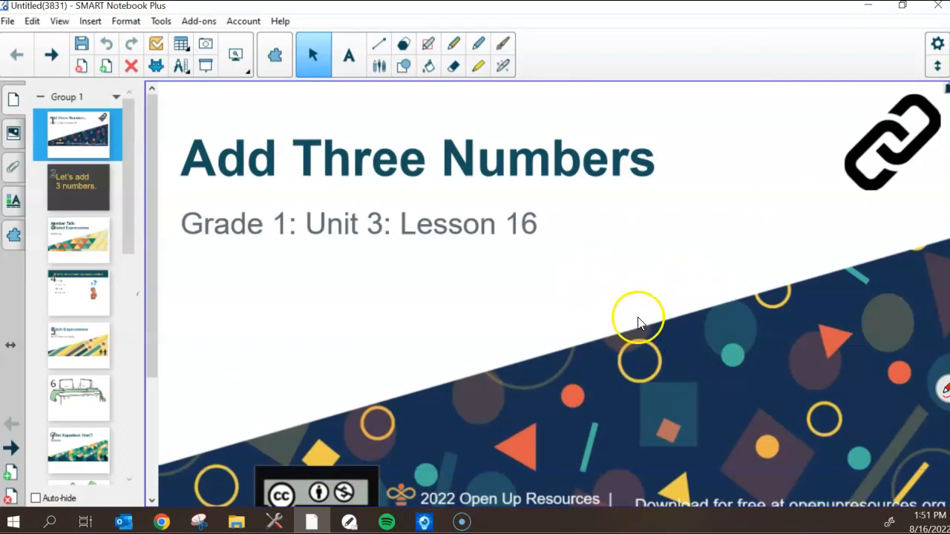
mouse_move(943, 93)
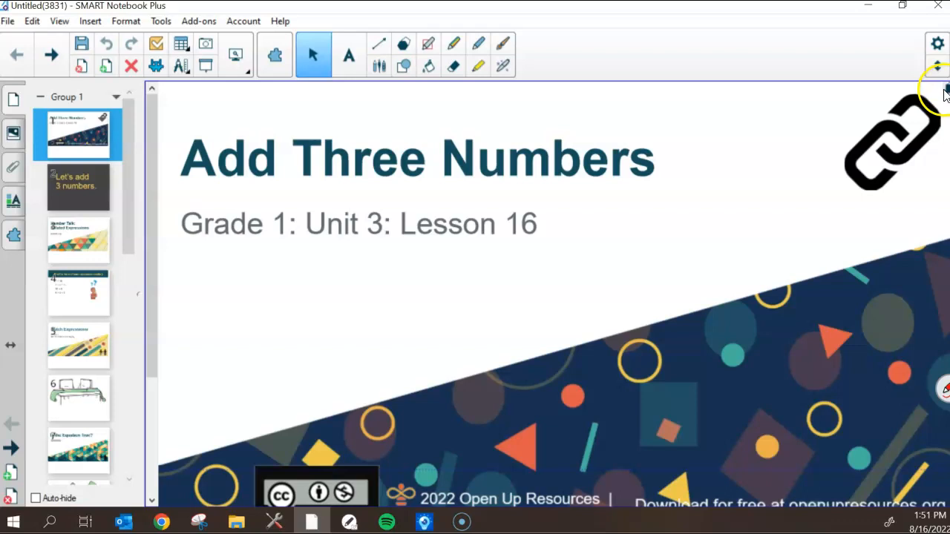
mouse_move(766, 214)
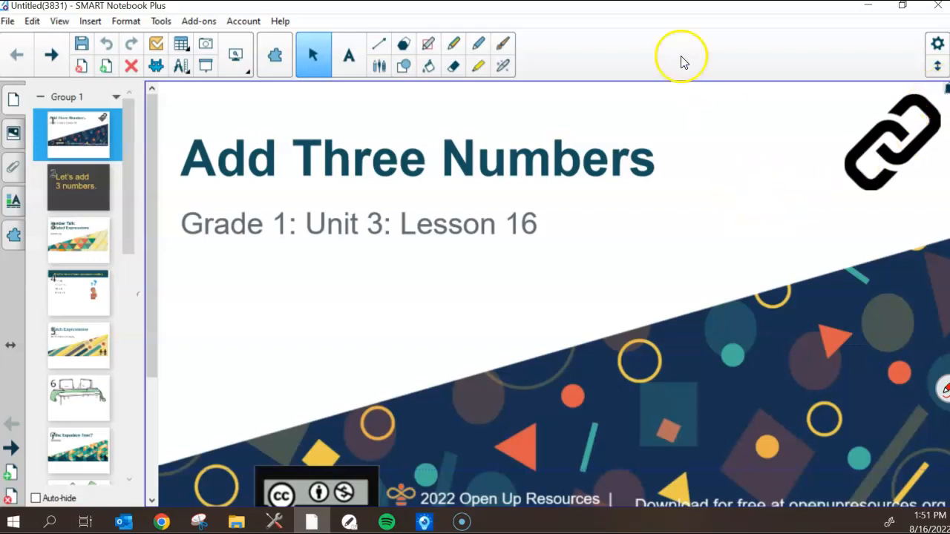
mouse_move(216, 384)
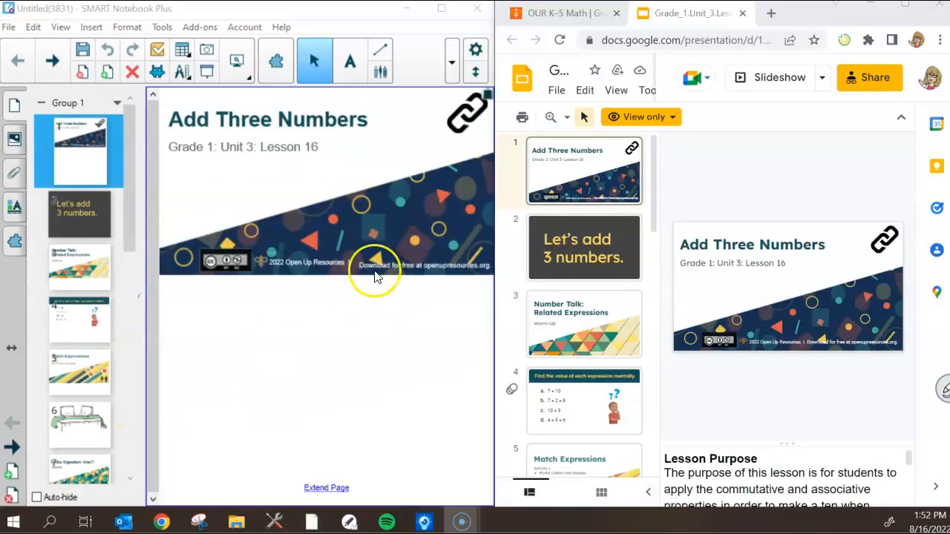
mouse_move(416, 264)
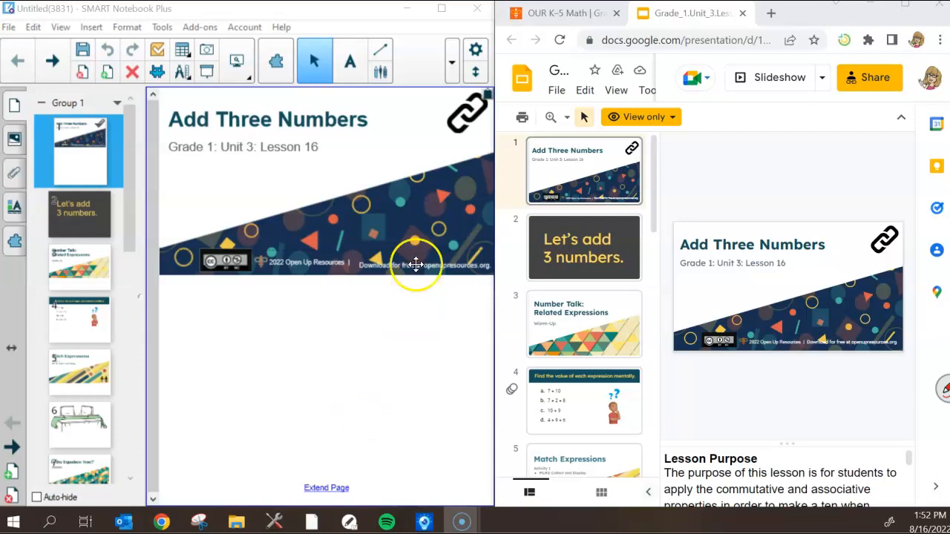
mouse_move(783, 315)
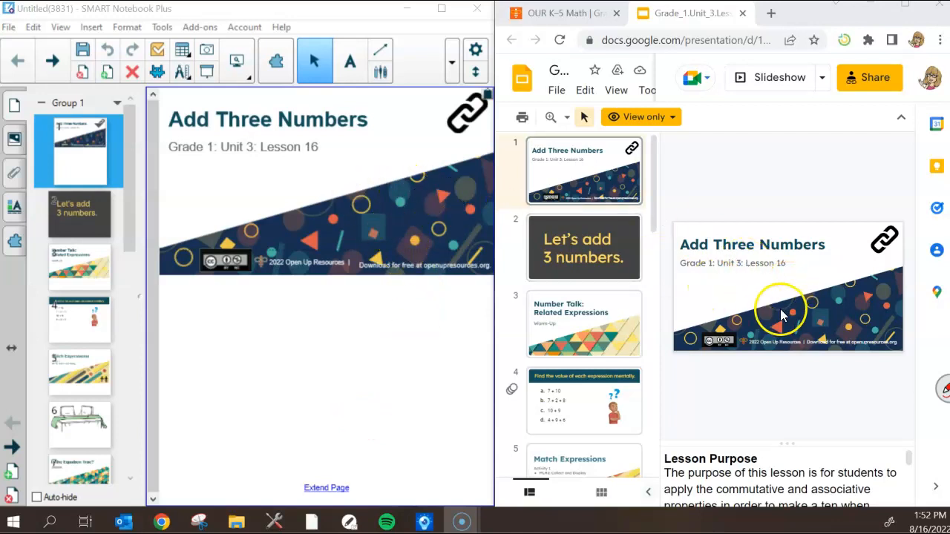
mouse_move(178, 157)
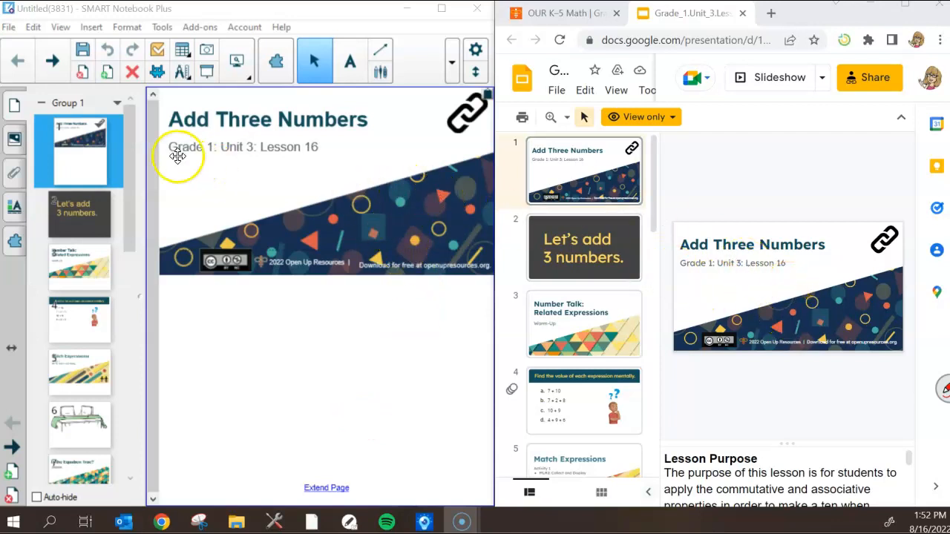
mouse_move(230, 153)
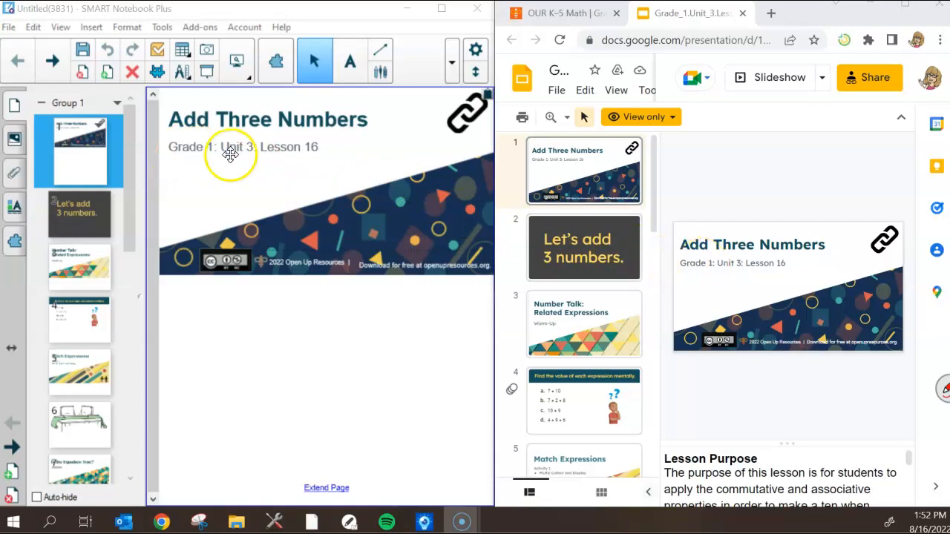
mouse_move(321, 185)
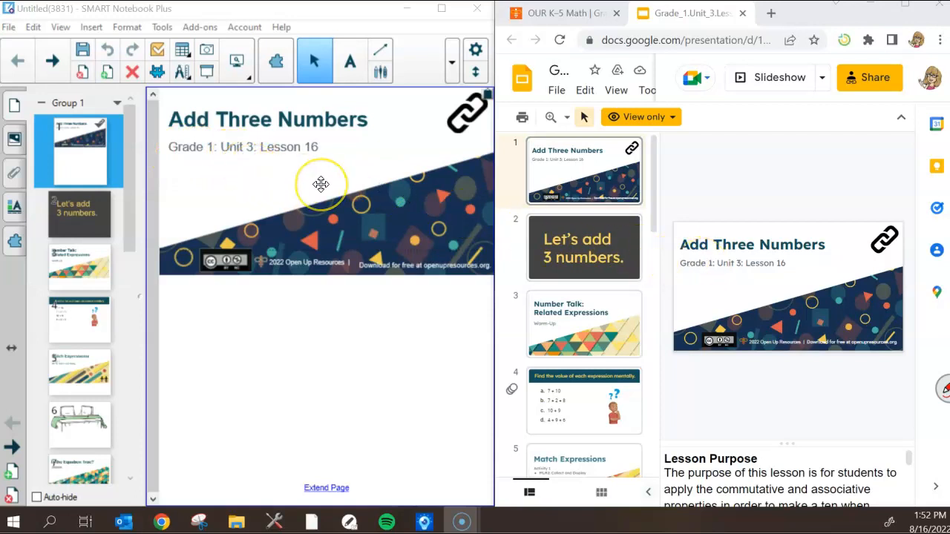
mouse_move(303, 186)
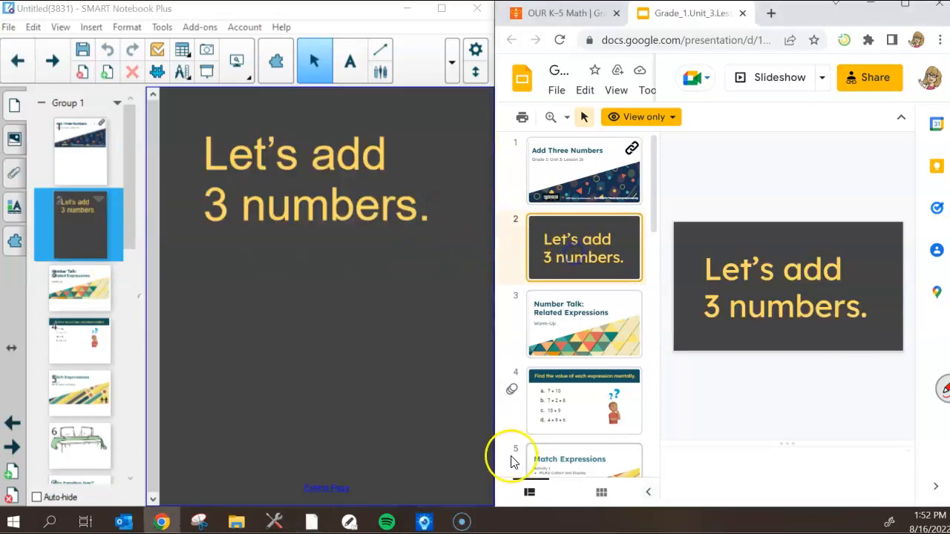
mouse_move(612, 393)
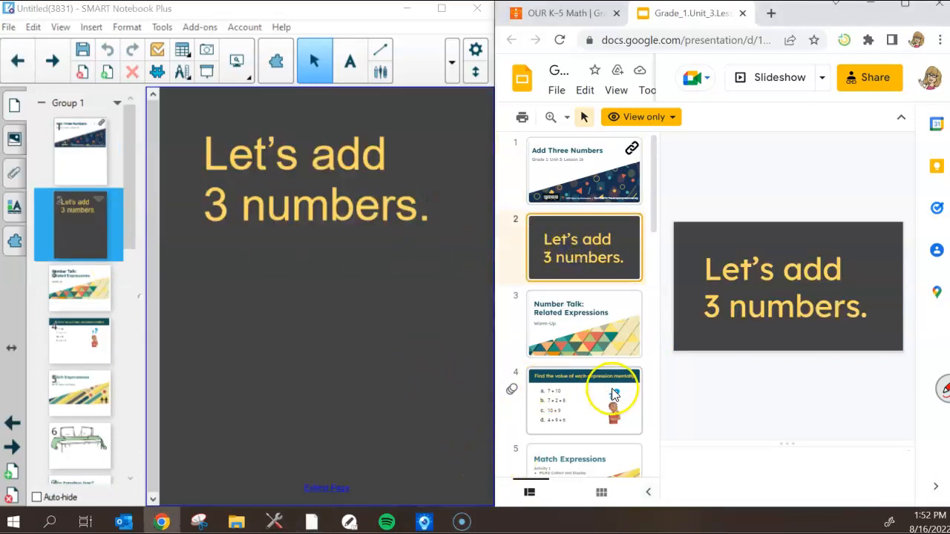
mouse_move(300, 267)
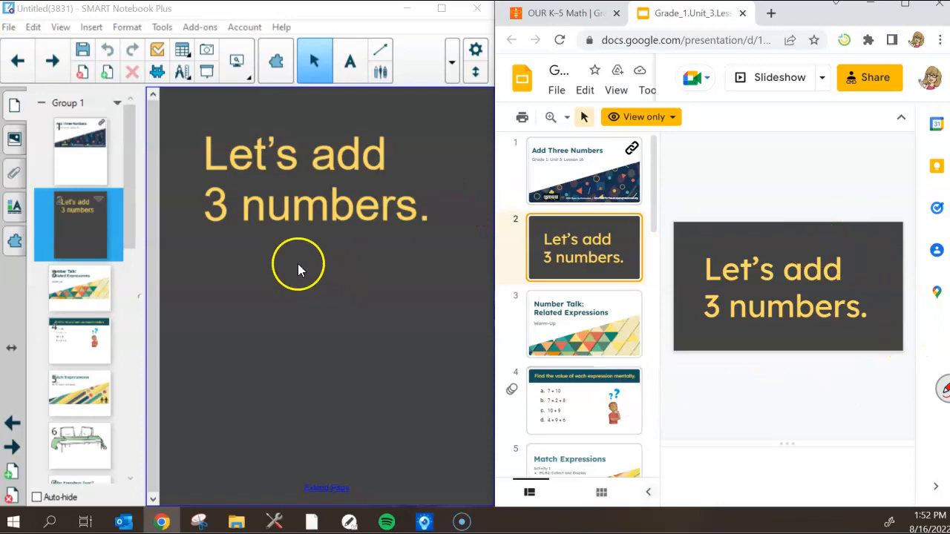
- Briefly show the View menu and dismiss it without changing anything
left_click(60, 26)
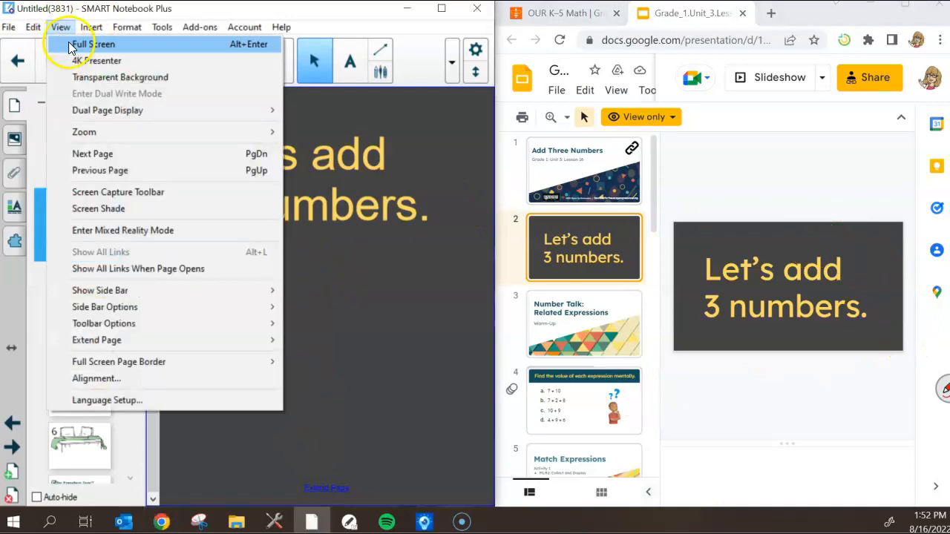
left_click(94, 44)
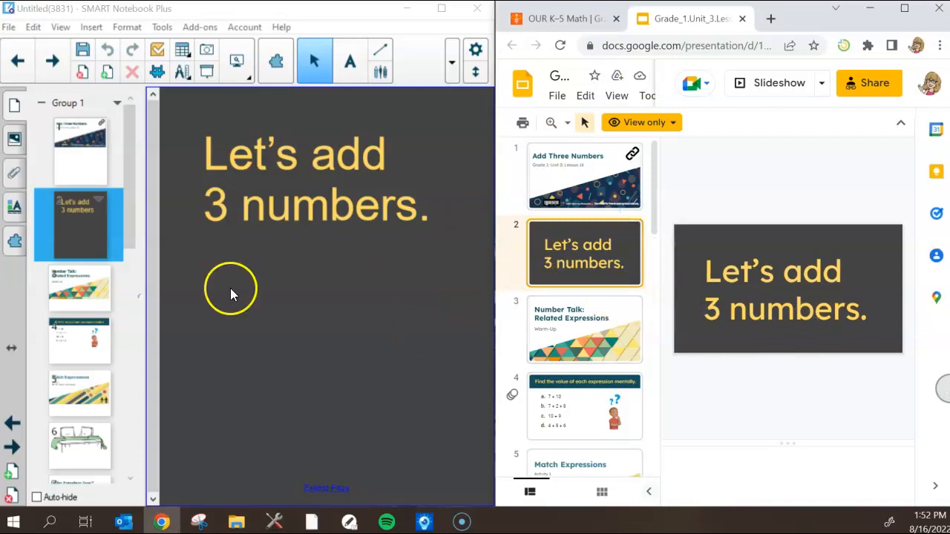
- Scroll the Page Sorter to the end and show the Image Citations page
scroll("down", 3)
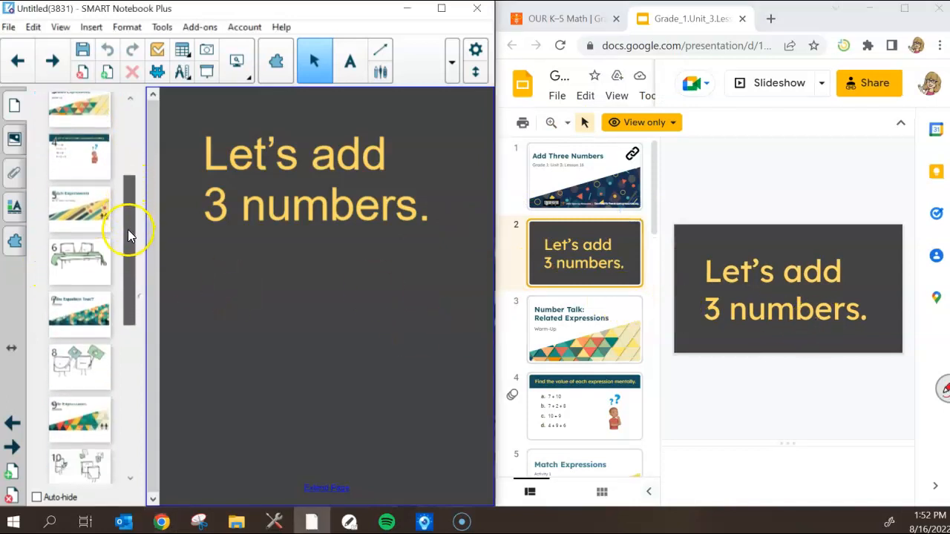
scroll("down", 3)
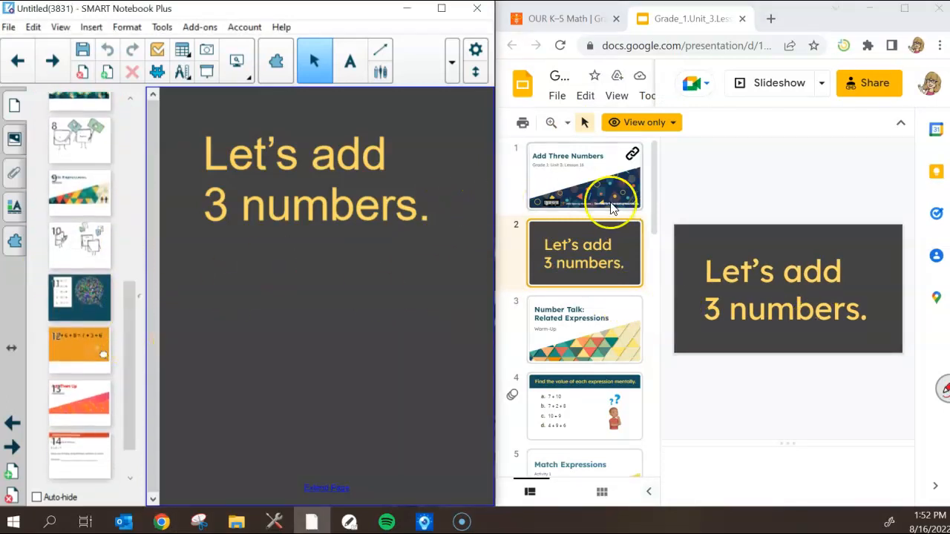
scroll("down", 3)
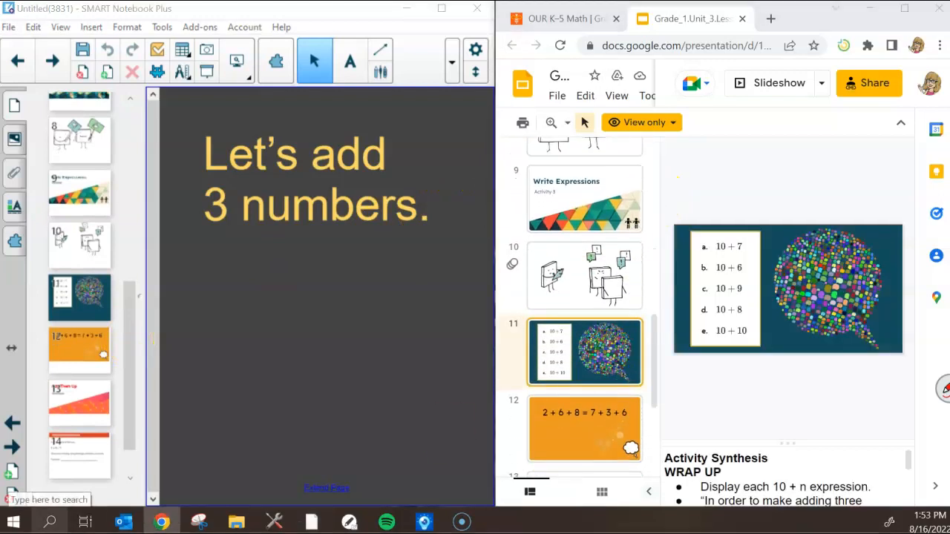
left_click(79, 297)
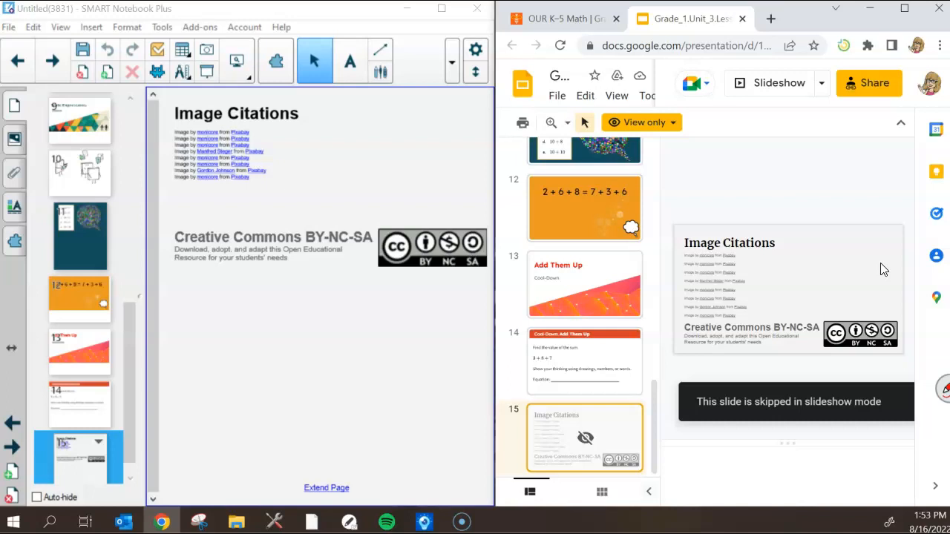
left_click(713, 279)
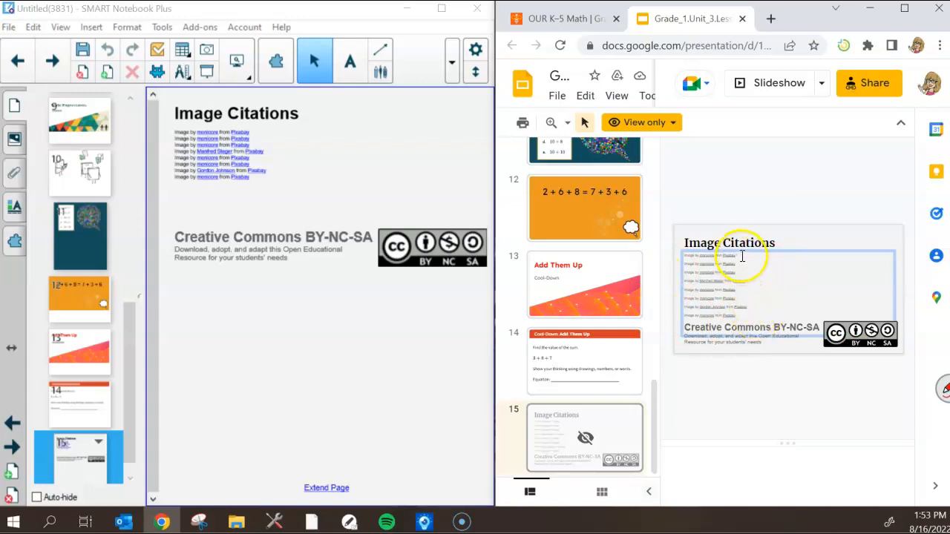
mouse_move(739, 291)
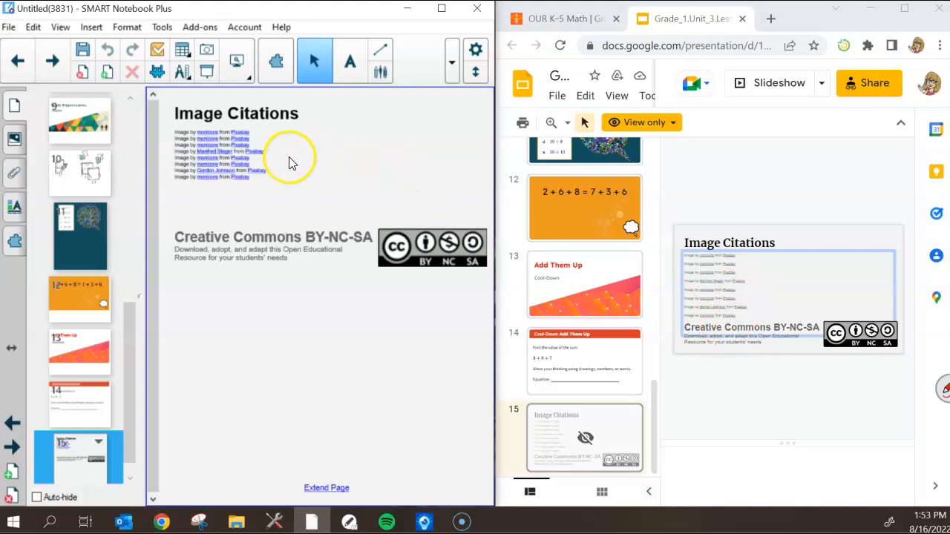
left_click(226, 140)
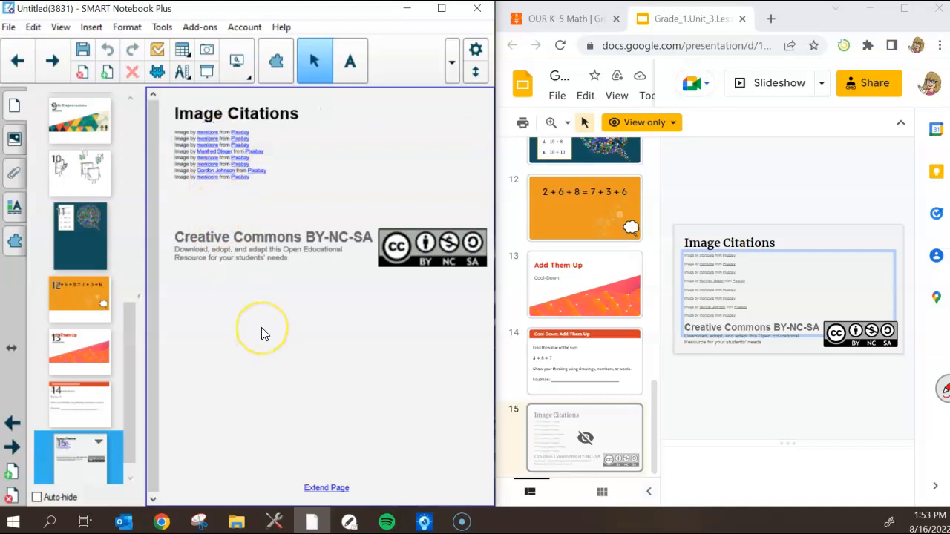
mouse_move(260, 163)
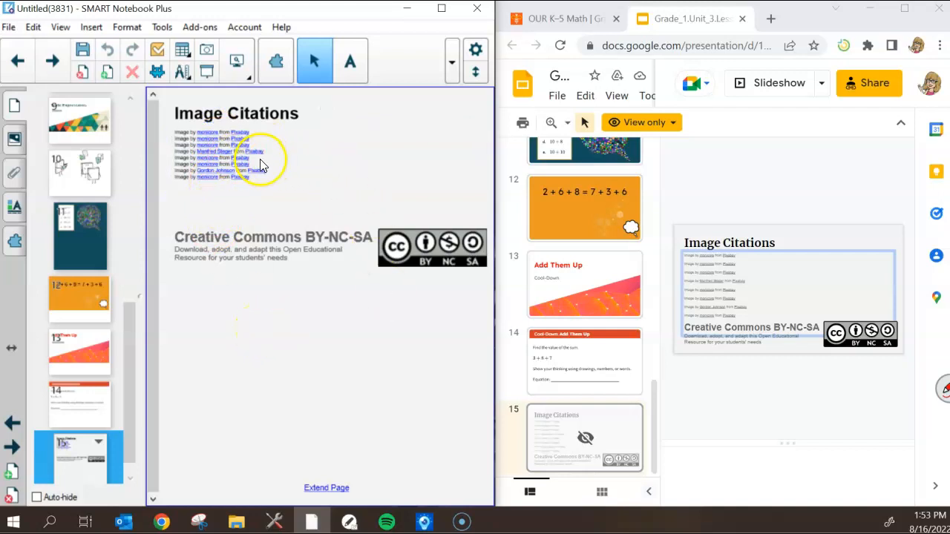
mouse_move(275, 371)
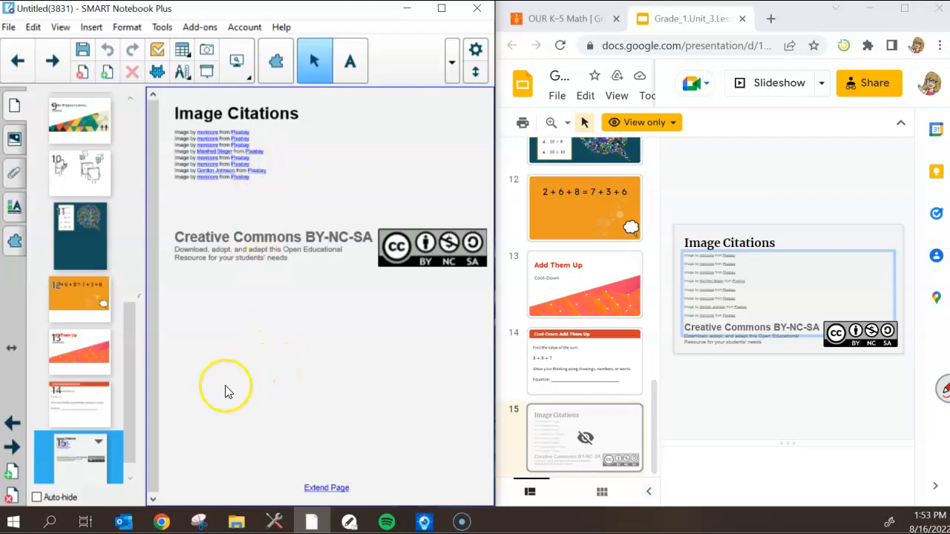
mouse_move(215, 342)
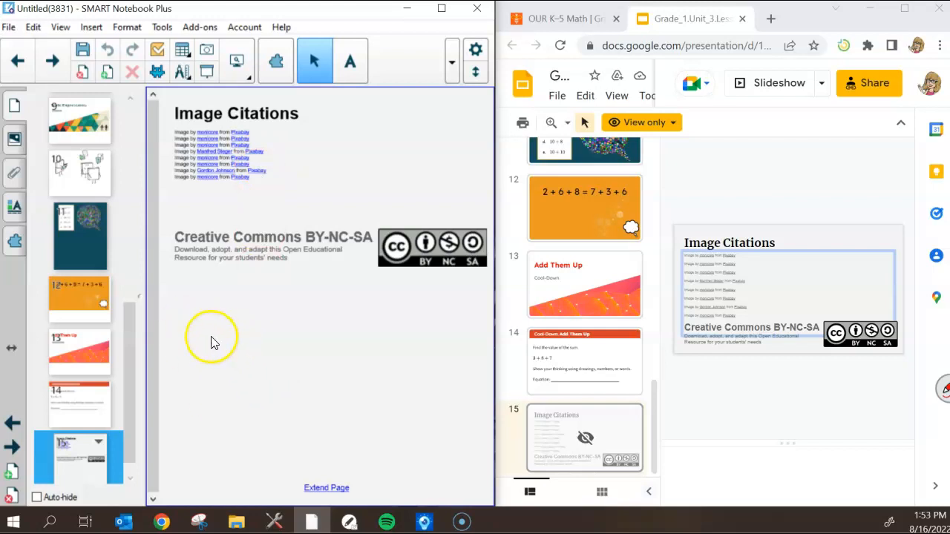
mouse_move(220, 378)
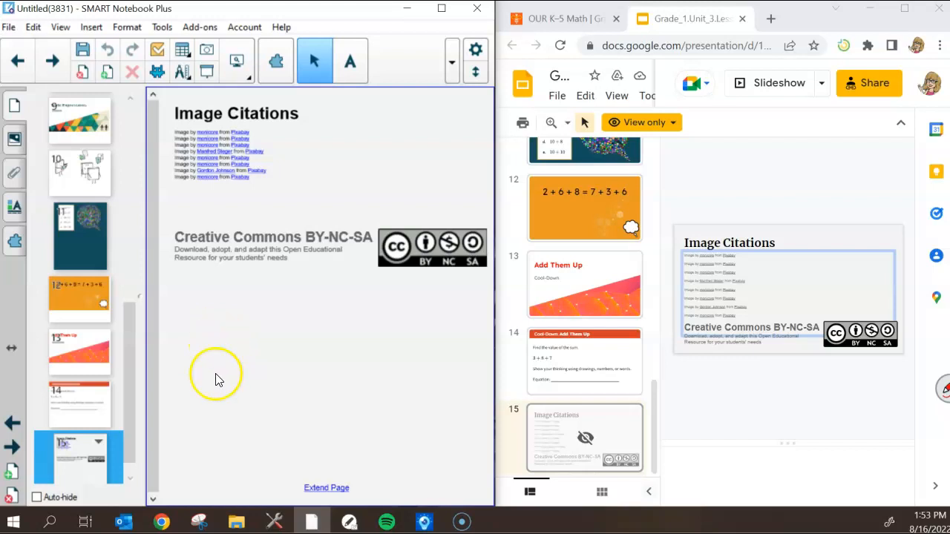
mouse_move(234, 374)
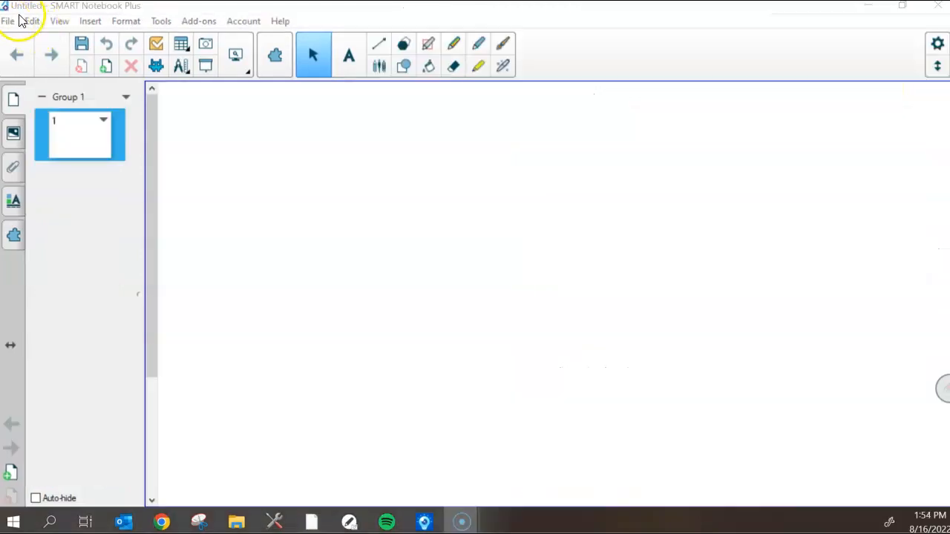
- Import the lesson again via the File menu, converting it as pages with images
left_click(9, 21)
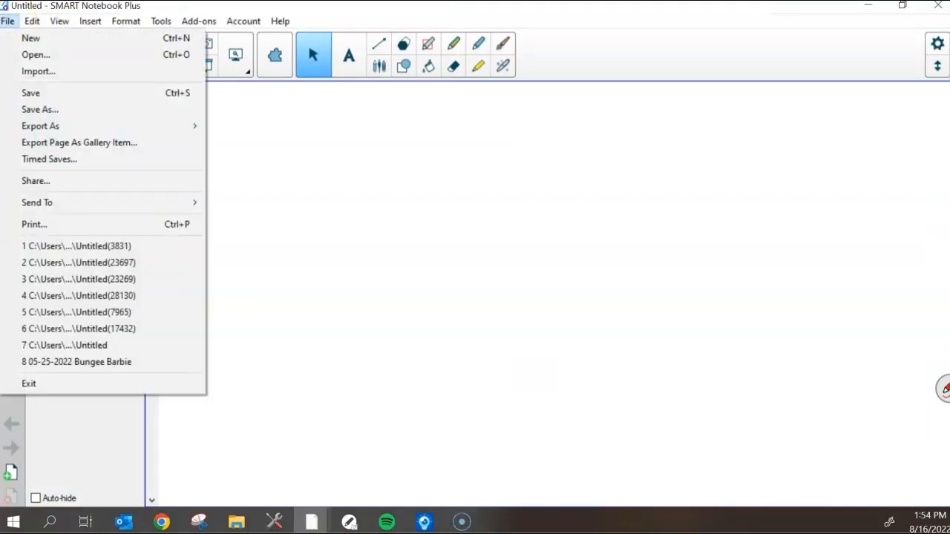
mouse_move(38, 71)
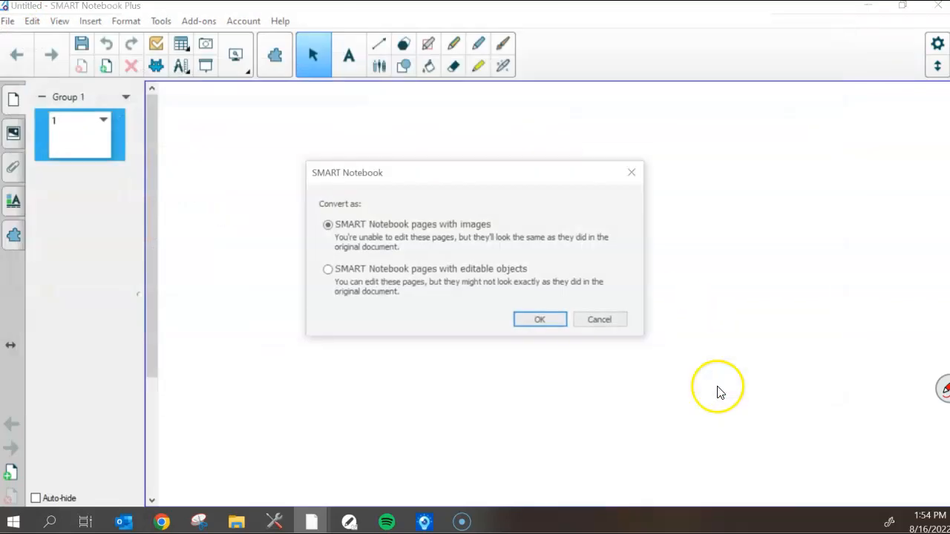
mouse_move(438, 224)
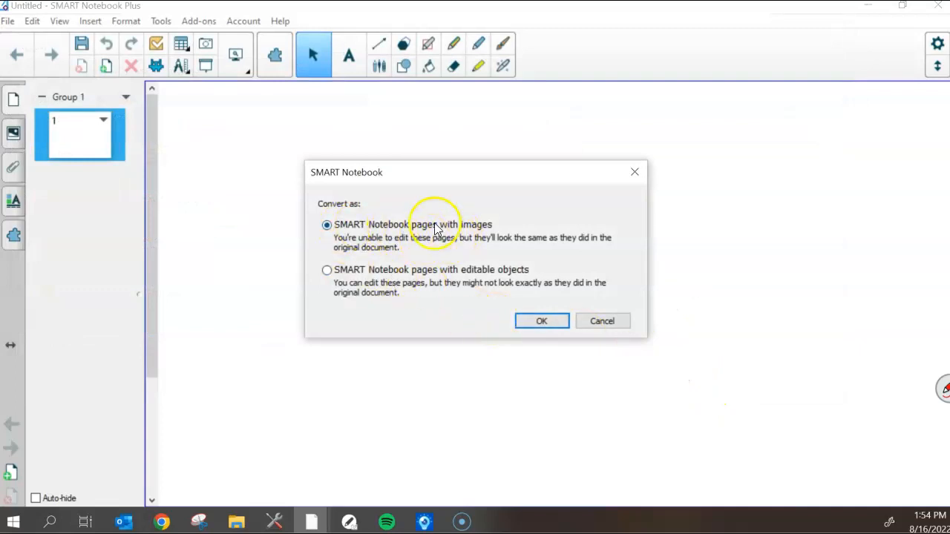
left_click(541, 320)
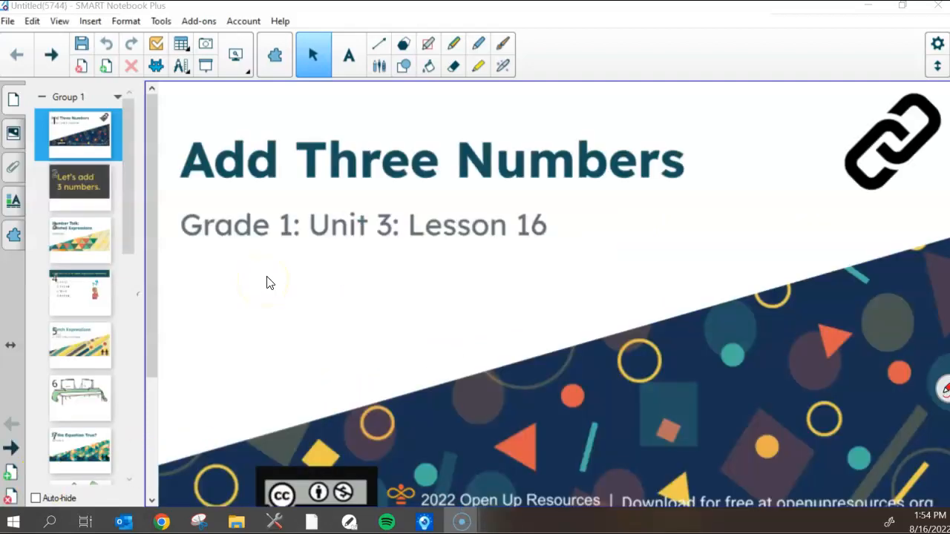
mouse_move(89, 196)
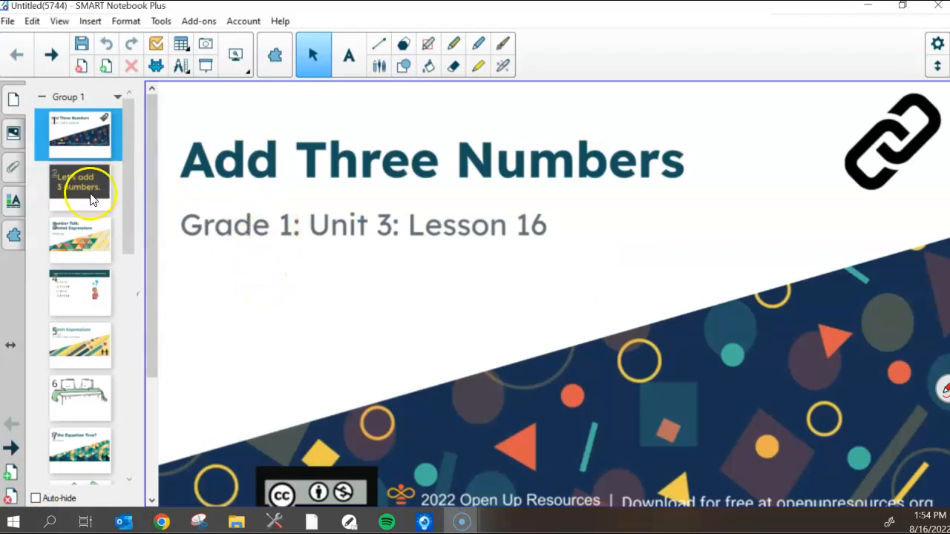
left_click(80, 239)
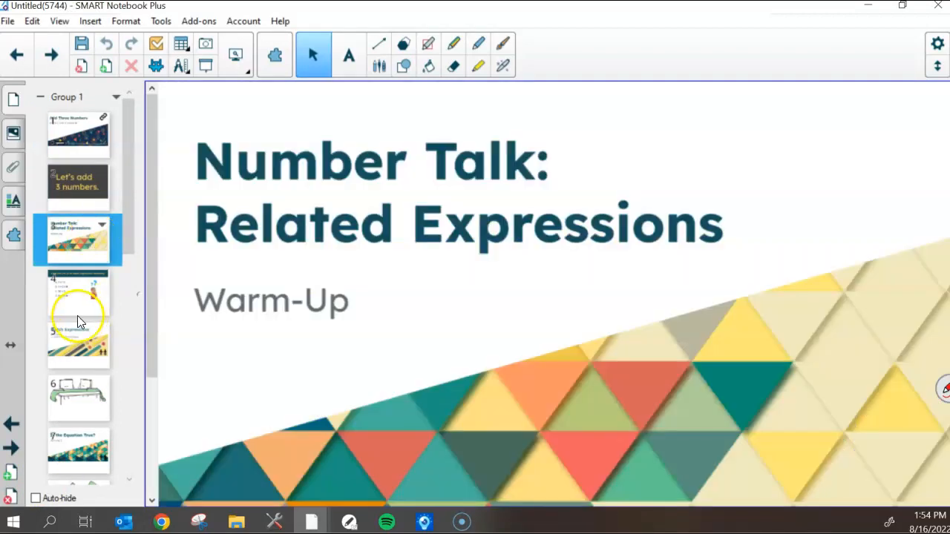
left_click(78, 134)
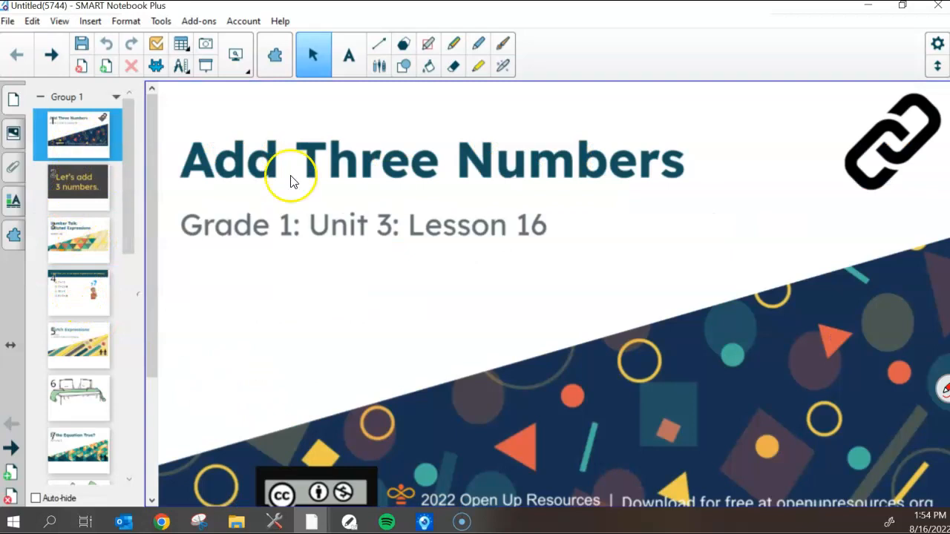
mouse_move(883, 151)
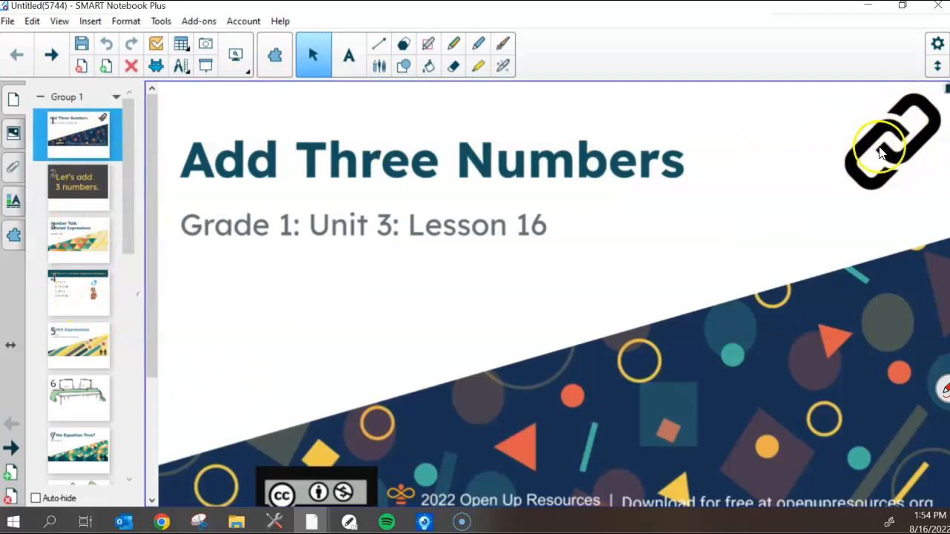
mouse_move(579, 201)
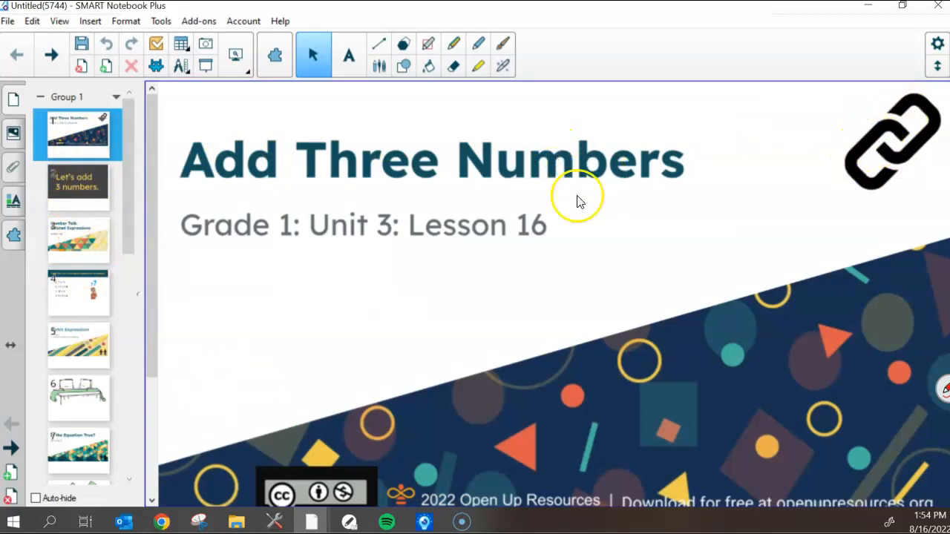
mouse_move(354, 475)
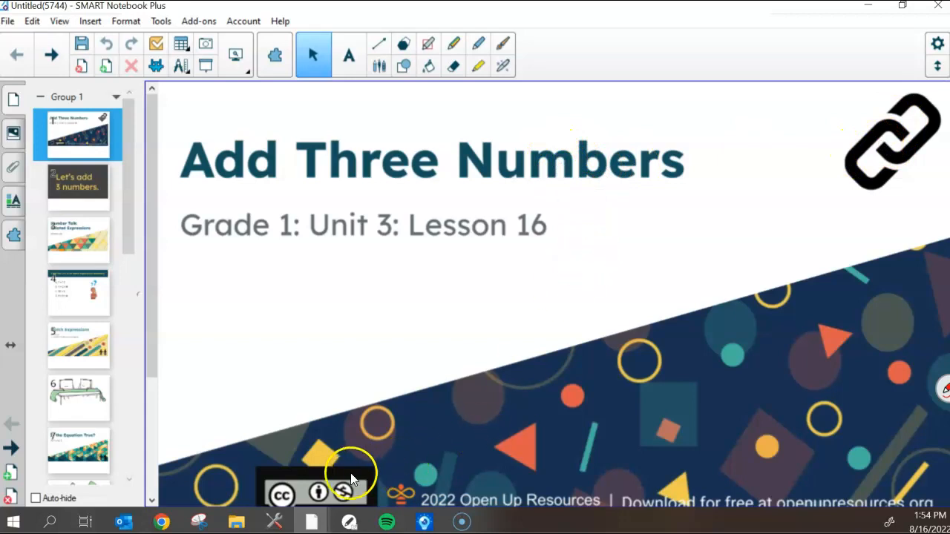
mouse_move(838, 466)
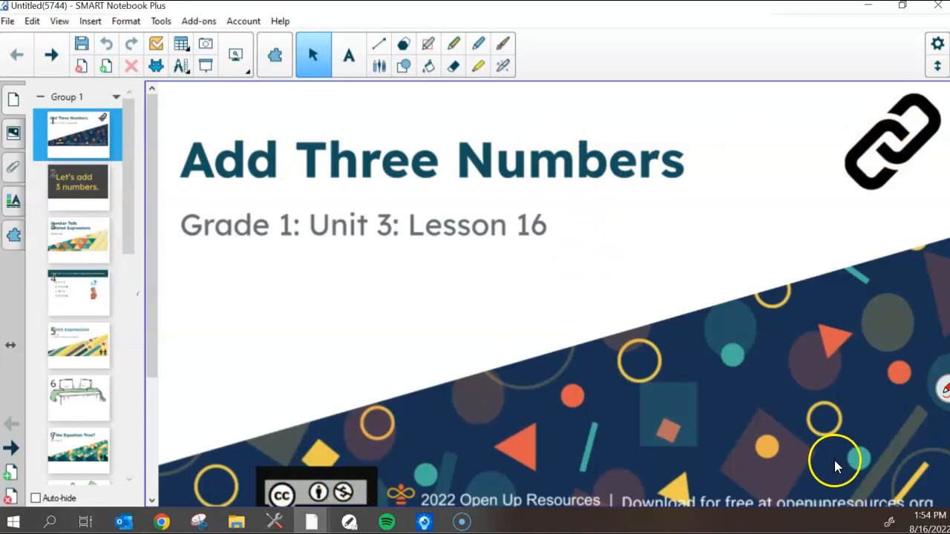
mouse_move(527, 354)
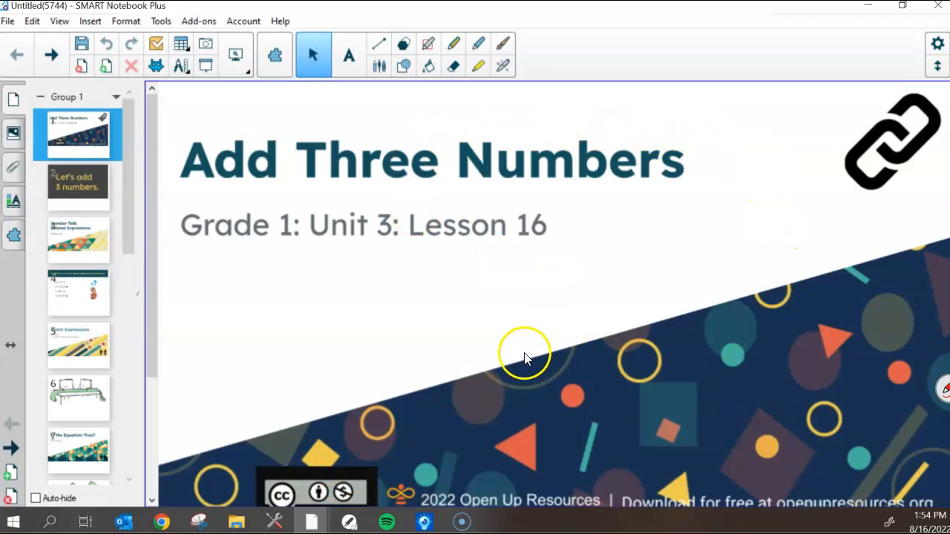
mouse_move(923, 88)
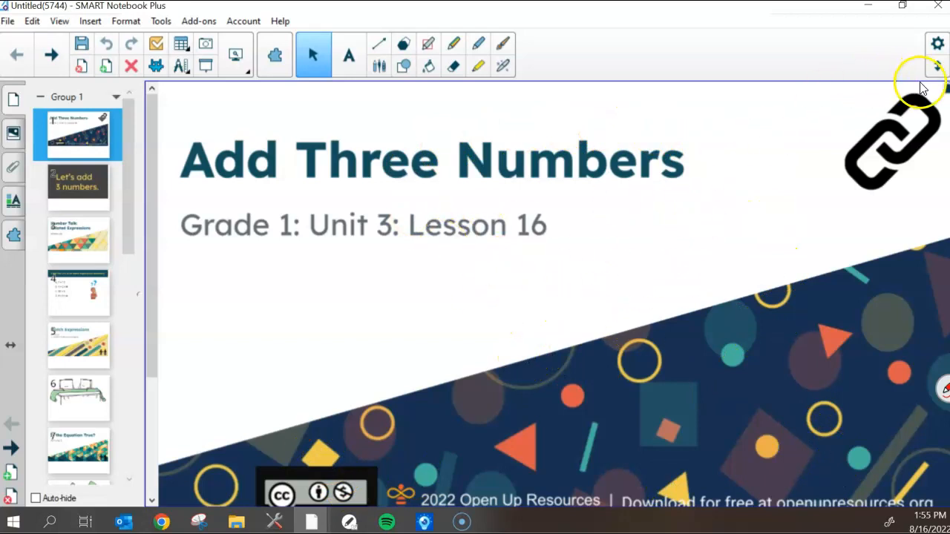
mouse_move(220, 338)
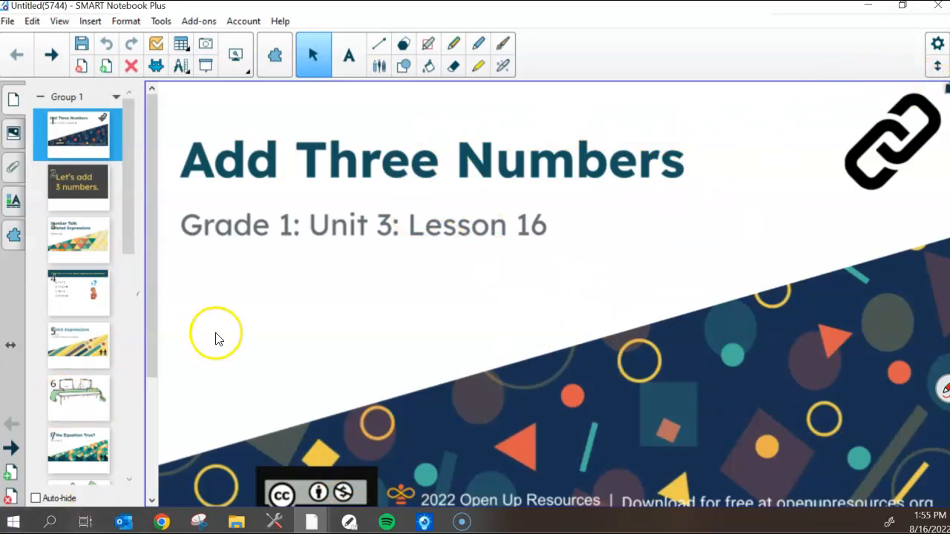
mouse_move(312, 18)
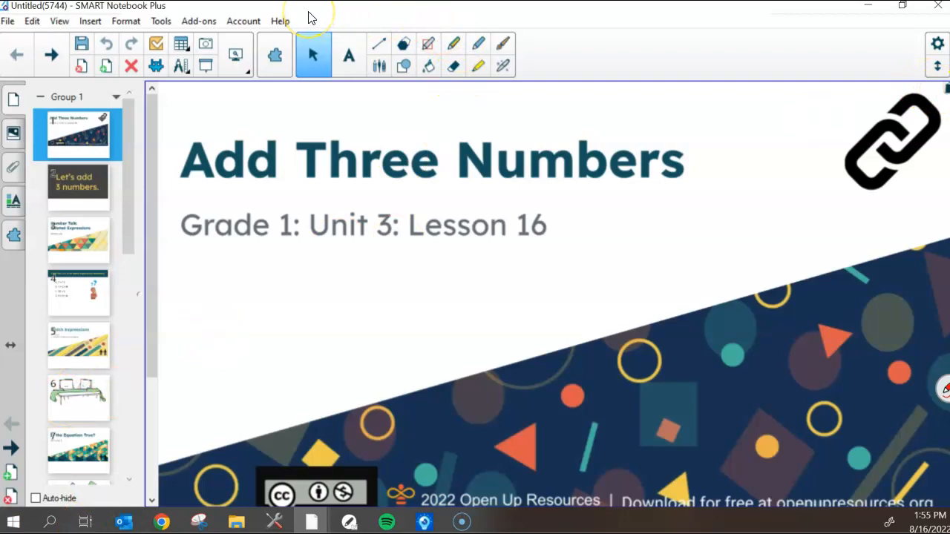
mouse_move(137, 187)
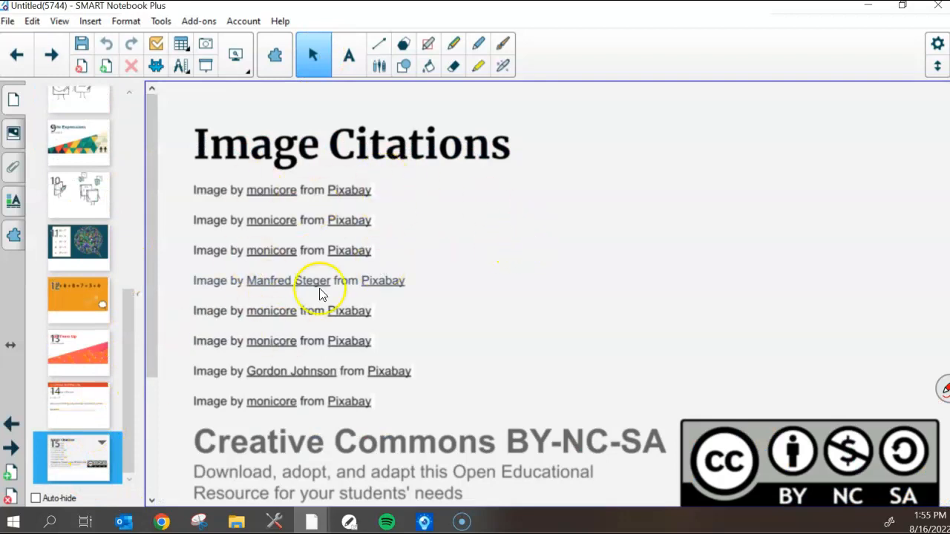
mouse_move(334, 169)
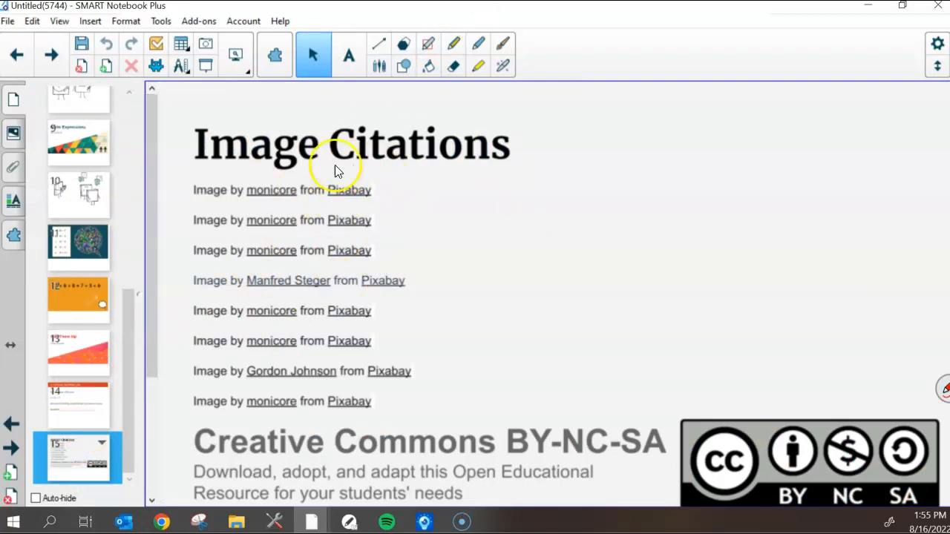
mouse_move(354, 184)
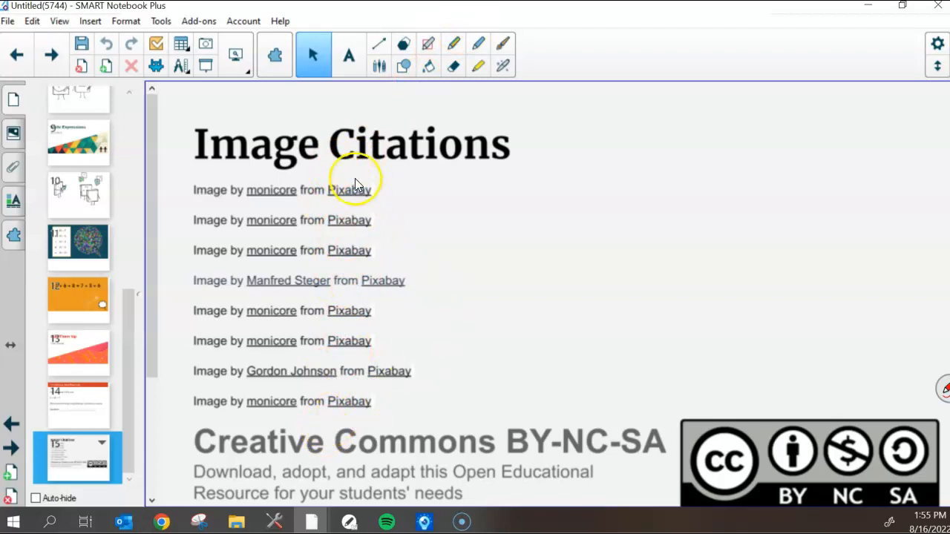
mouse_move(523, 333)
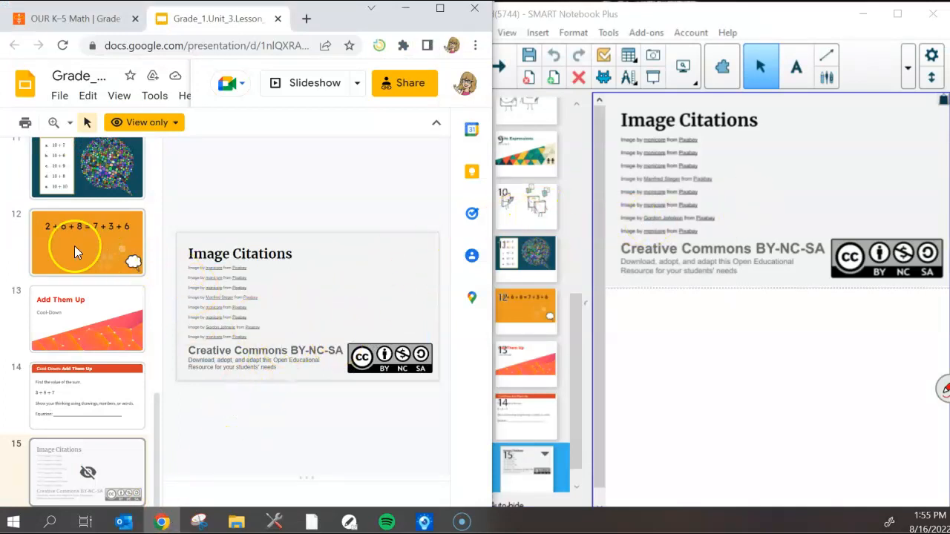
- Show page 12 with the 2 + 6 + 8 = 7 + 3 + 6 equation in the image-based import
left_click(525, 319)
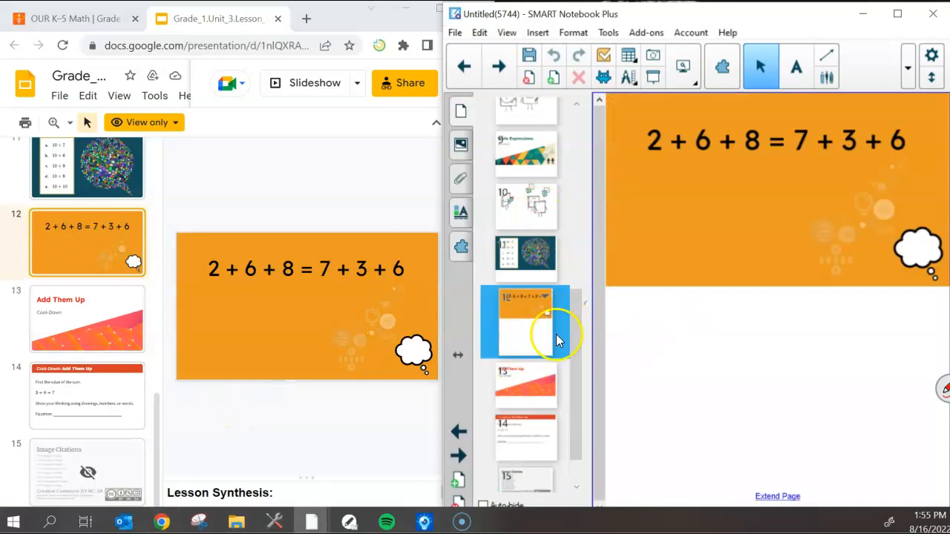
mouse_move(792, 125)
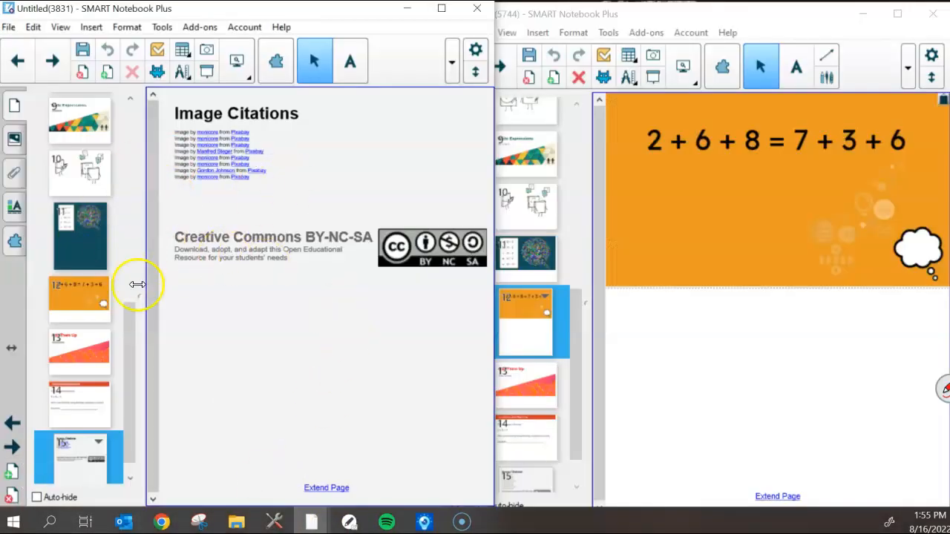
mouse_move(252, 220)
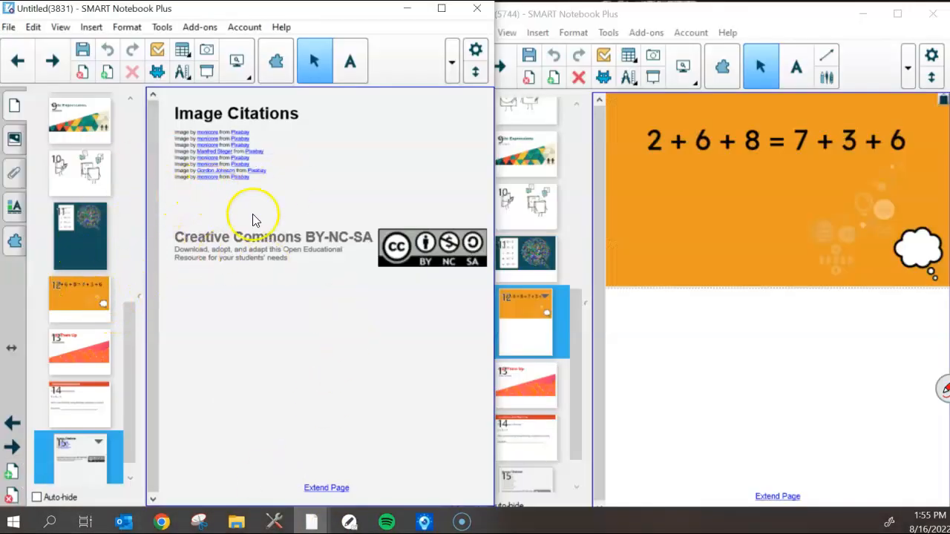
mouse_move(683, 215)
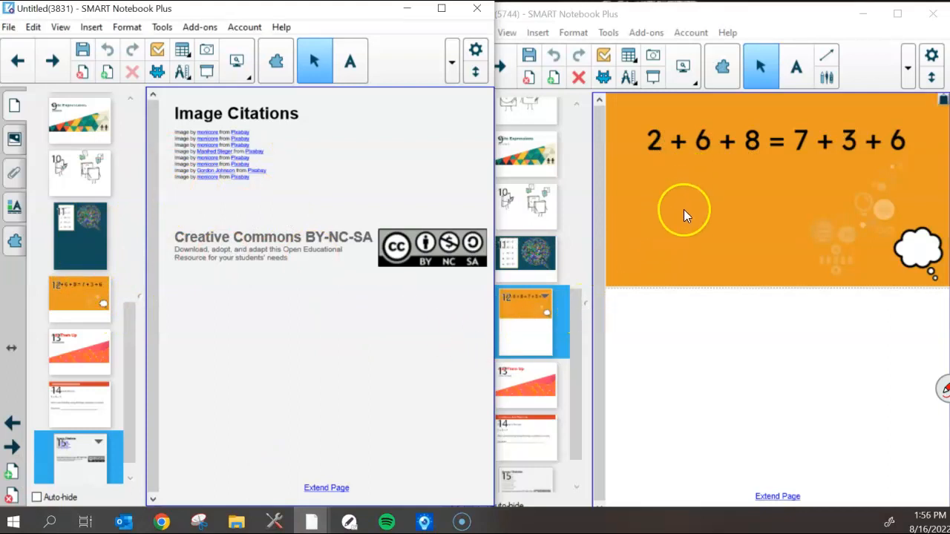
- Show the Image Citations page in the second copy, then the 10 + 7 practice page, and bring Google Slides back up
left_click(526, 457)
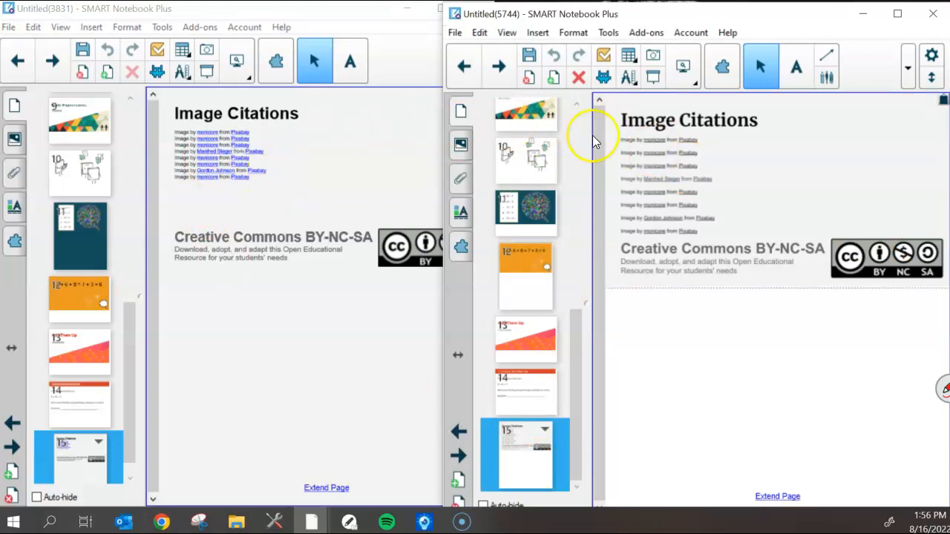
mouse_move(786, 235)
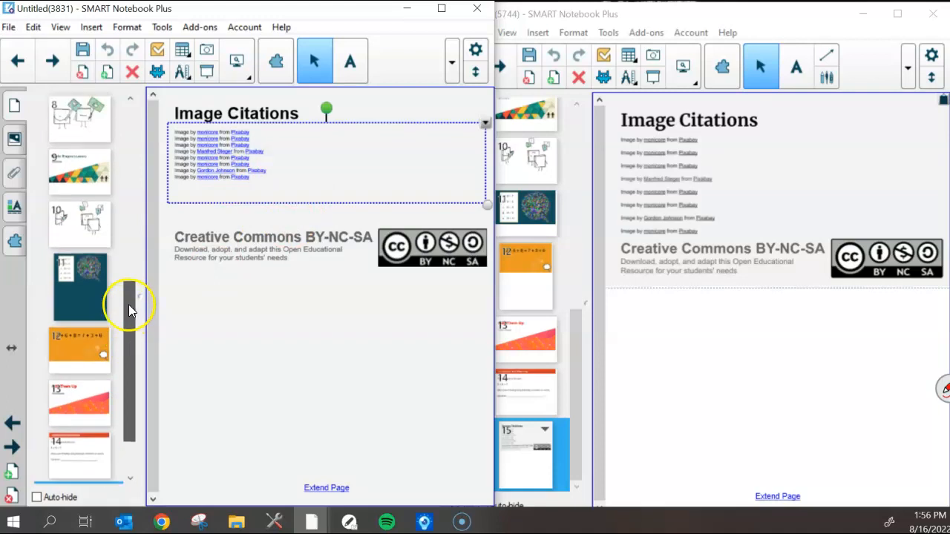
left_click(79, 288)
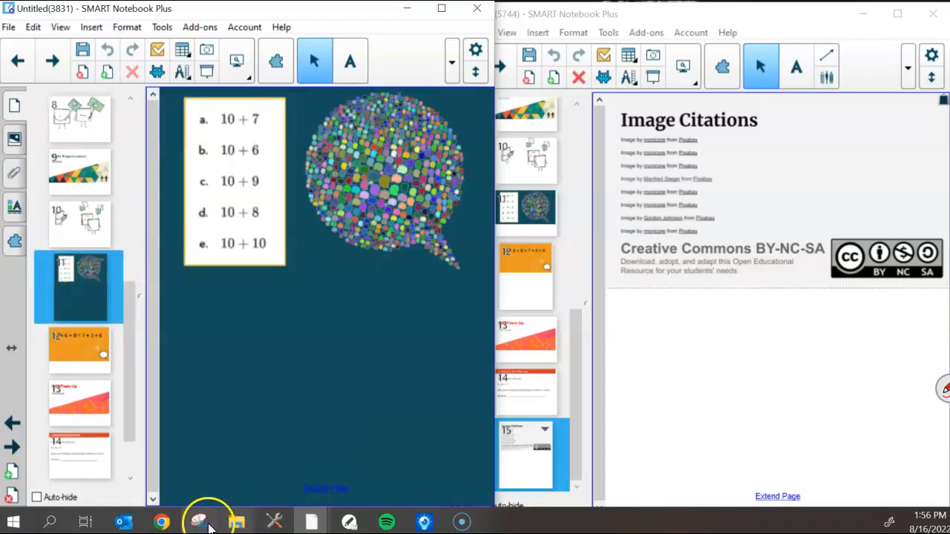
left_click(161, 523)
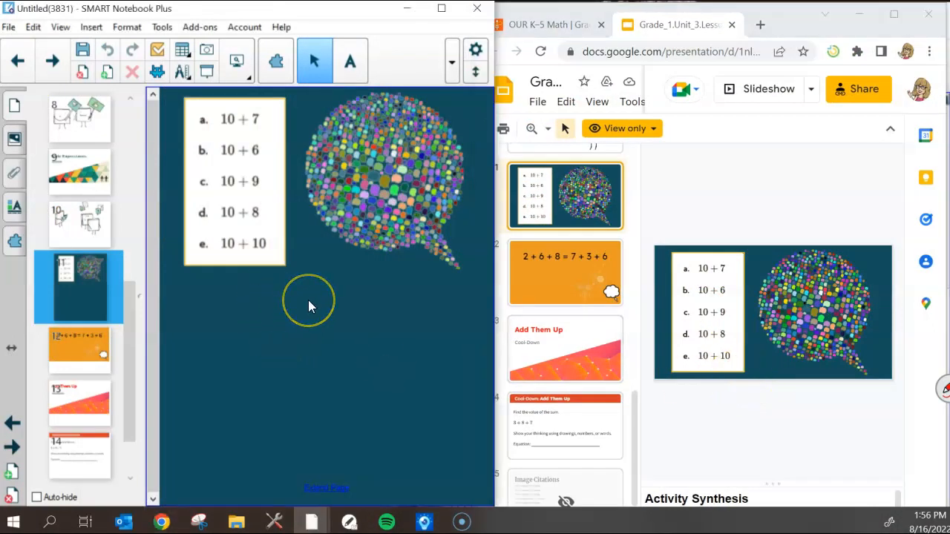
mouse_move(356, 320)
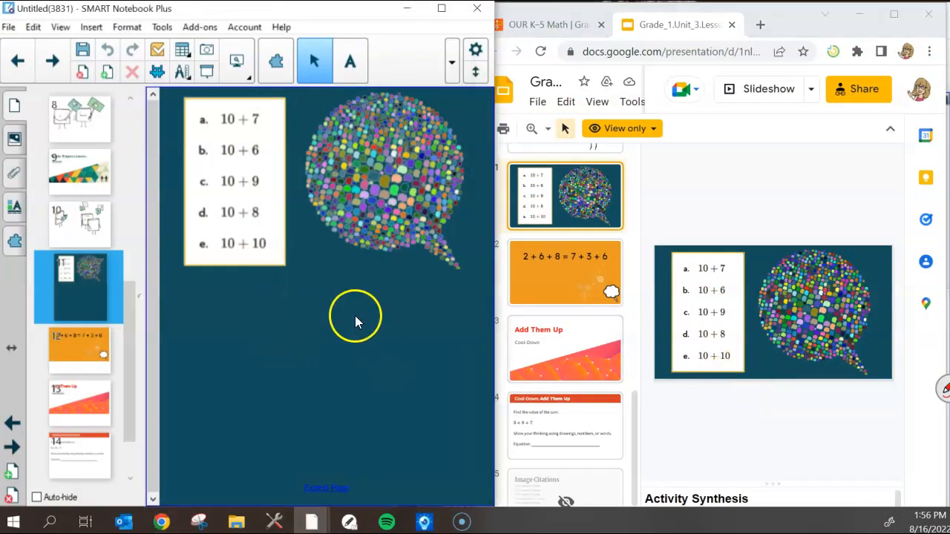
mouse_move(324, 412)
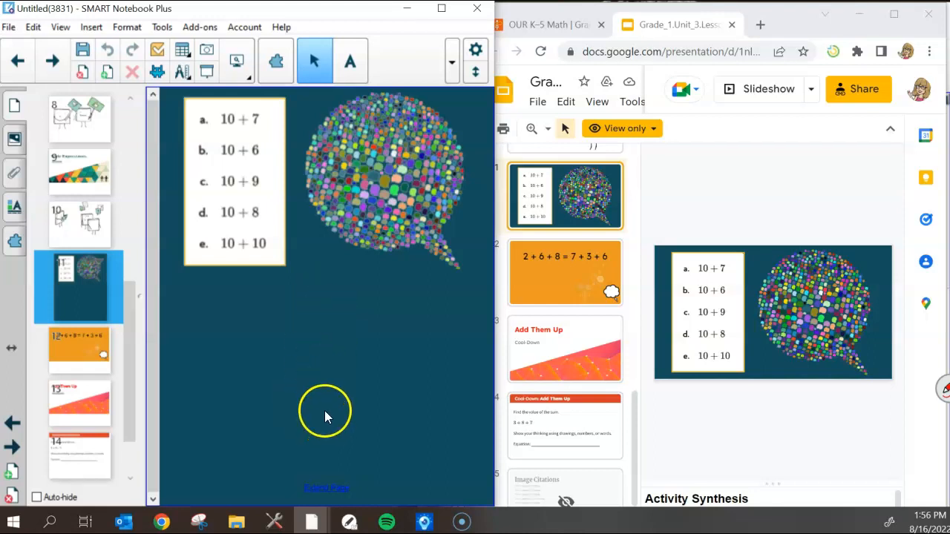
mouse_move(328, 289)
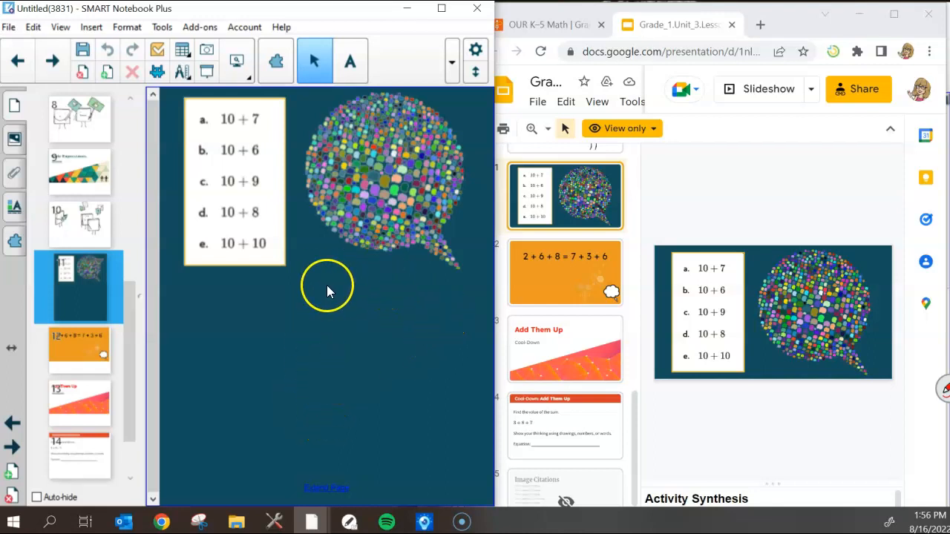
mouse_move(311, 270)
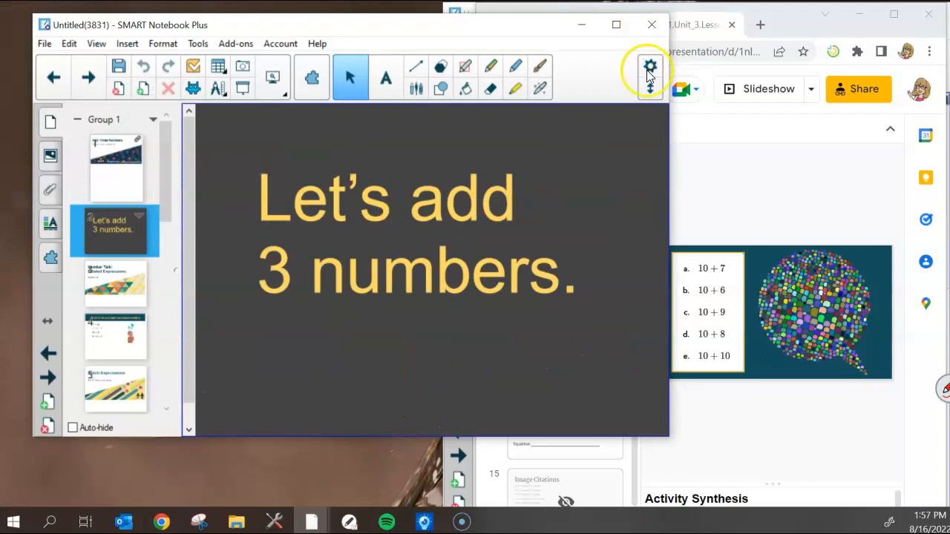
mouse_move(353, 240)
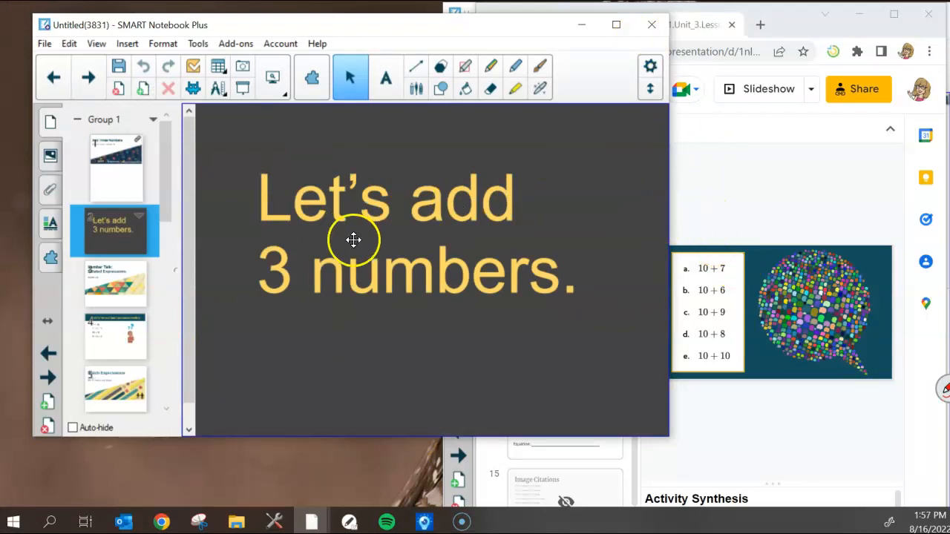
mouse_move(356, 237)
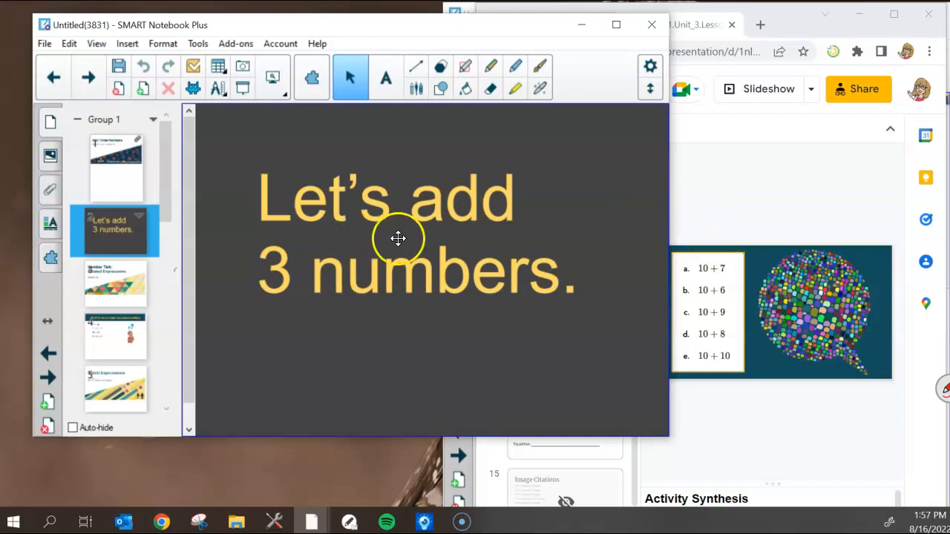
mouse_move(136, 466)
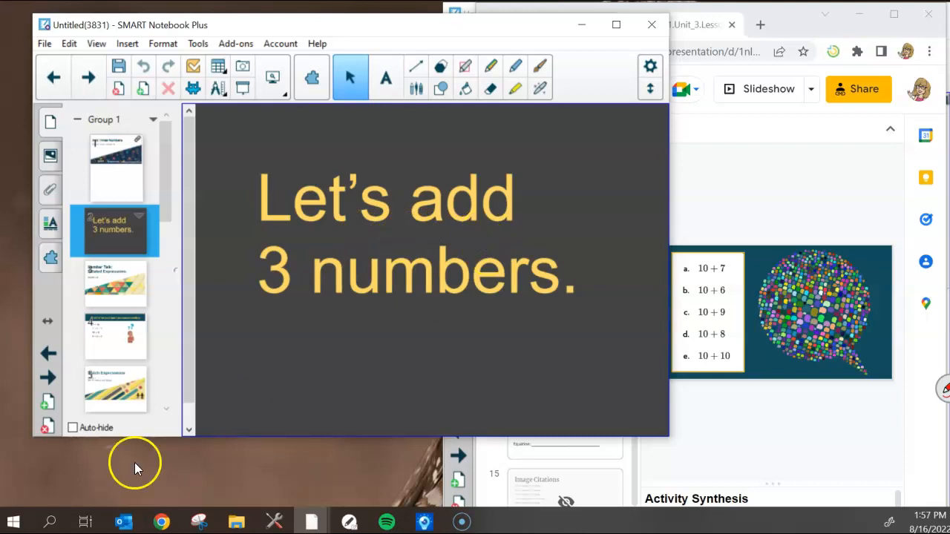